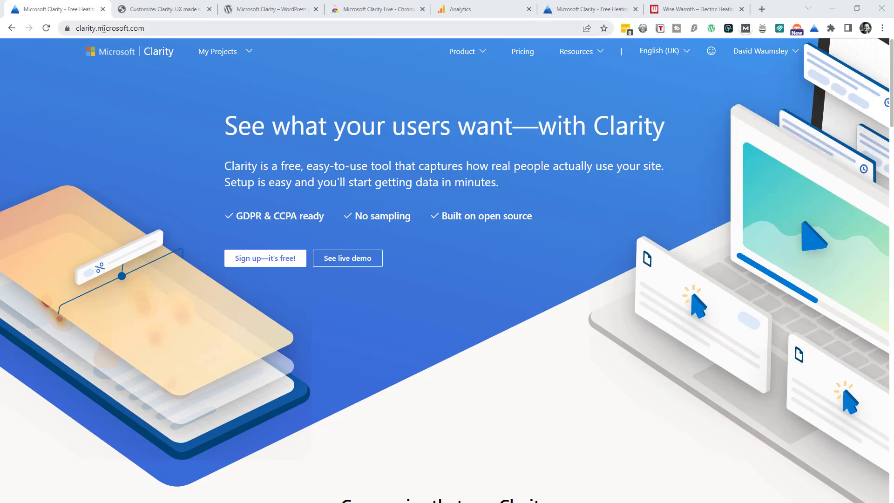
{"action": "mouse_move", "coordinate": [766, 65]}
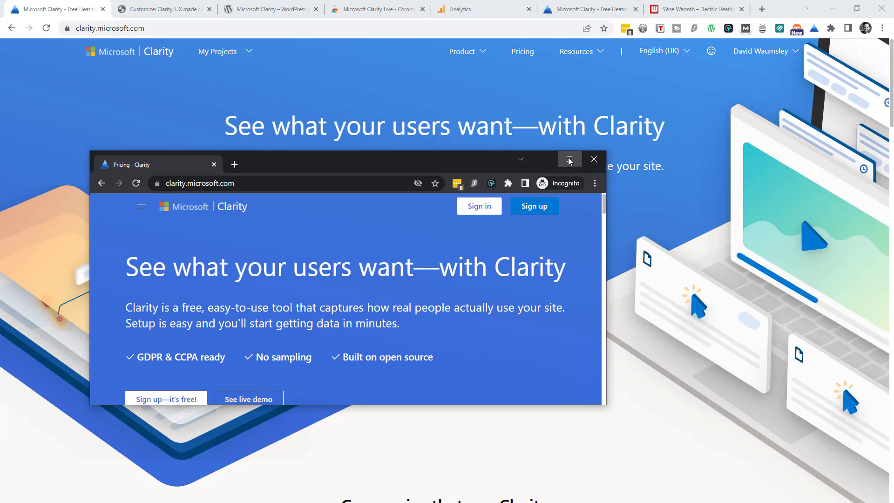
Maximise the private window and show Clarity's Microsoft, Facebook and Google sign-up options
{"action": "left_click", "coordinate": [569, 159]}
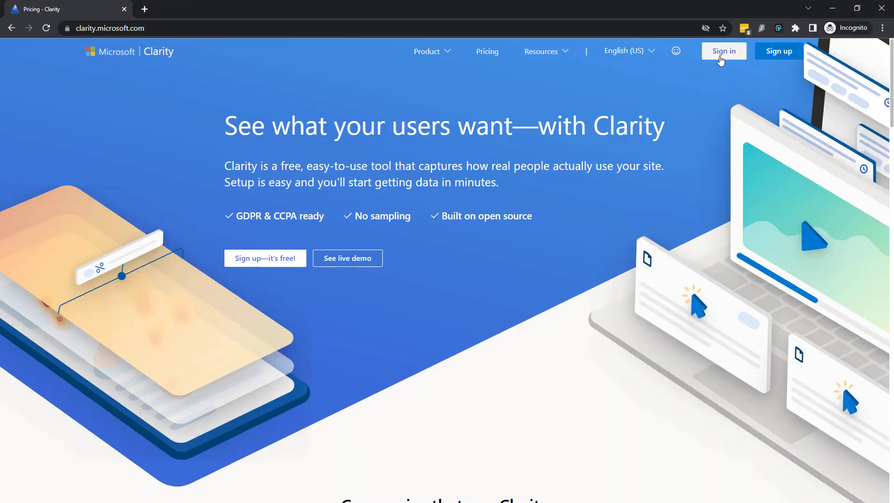
{"action": "mouse_move", "coordinate": [777, 55]}
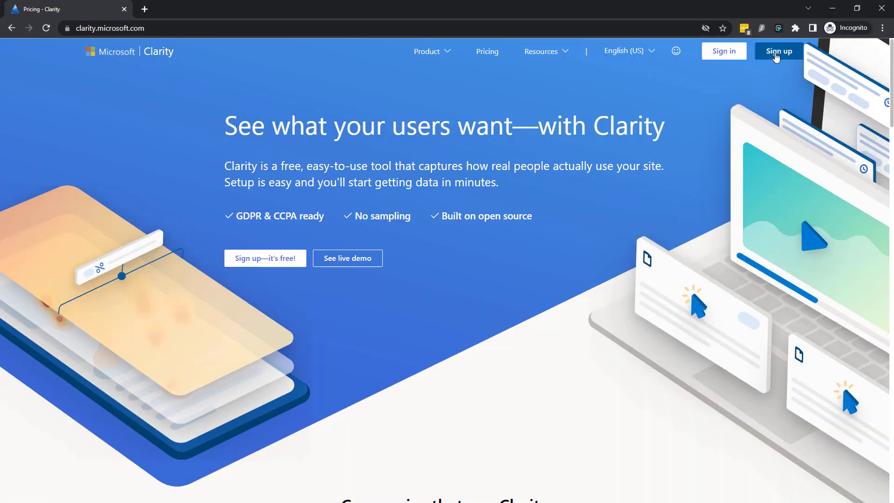
{"action": "left_click", "coordinate": [779, 51]}
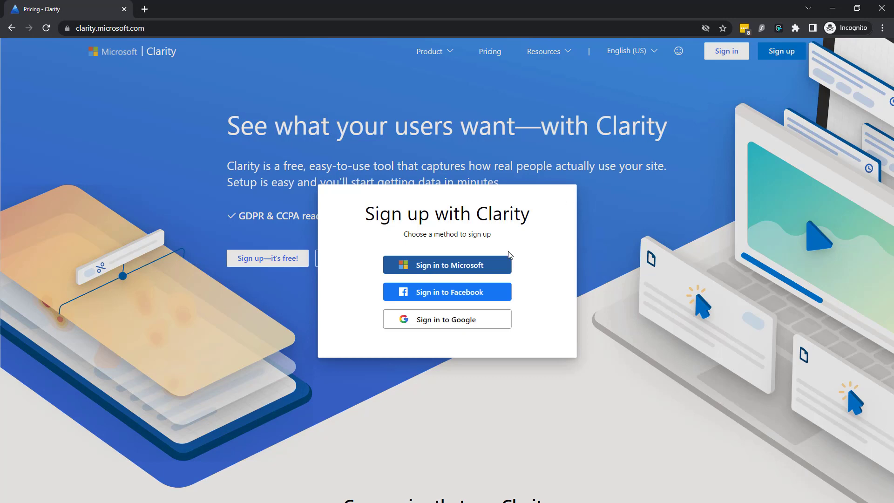
{"action": "mouse_move", "coordinate": [496, 292]}
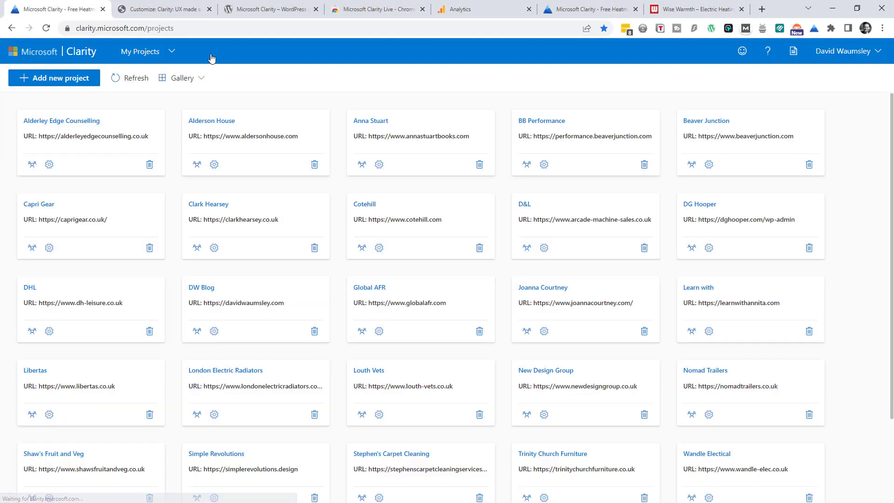
Start a new project and focus its Name and Website URL fields
{"action": "left_click", "coordinate": [55, 78]}
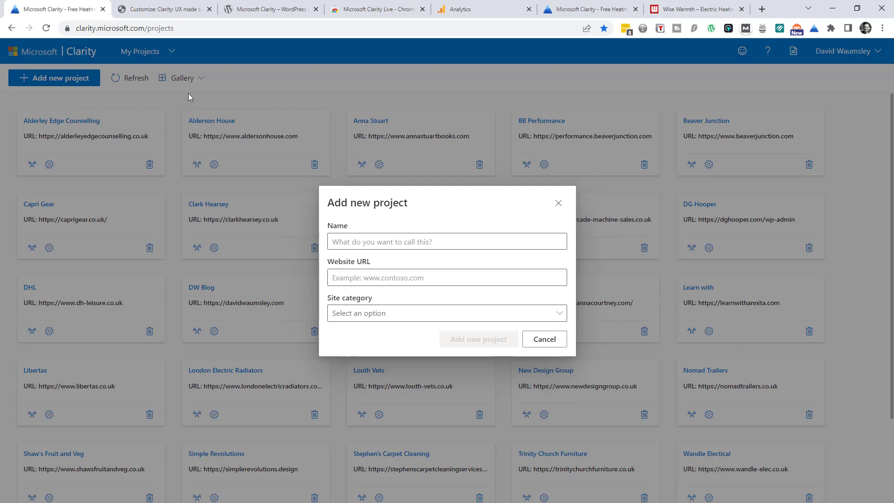
{"action": "left_click", "coordinate": [446, 241]}
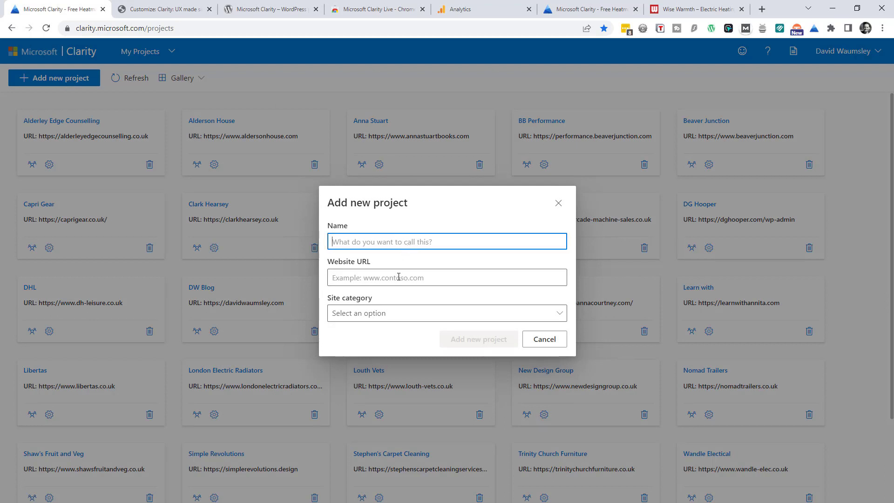
{"action": "left_click", "coordinate": [447, 313]}
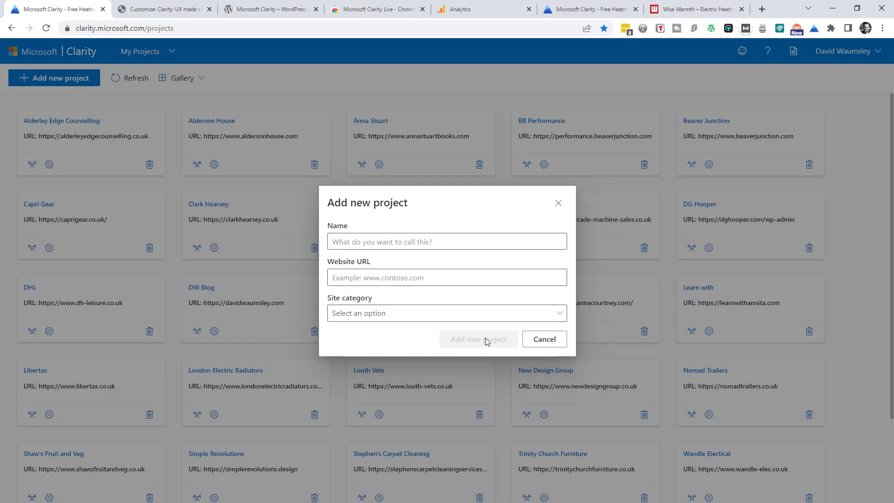
{"action": "mouse_move", "coordinate": [185, 93]}
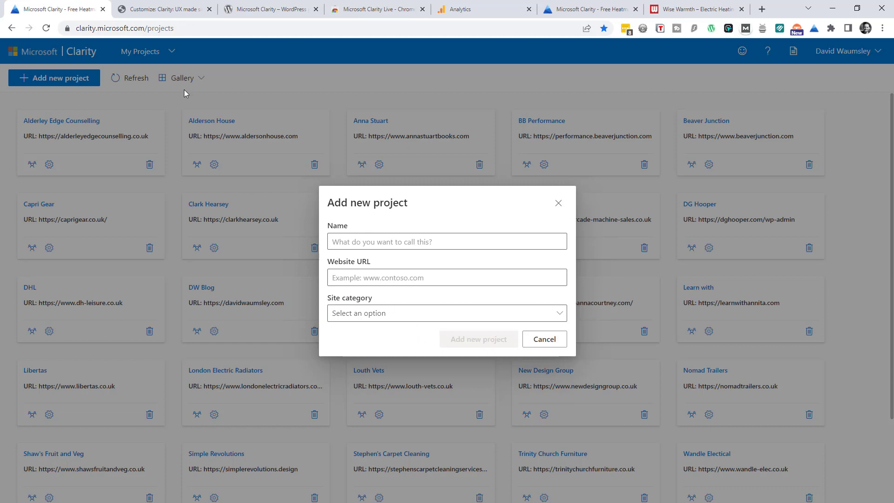
View the Customizer head code with the Clarity script, then the Clarity WordPress plugin page
{"action": "left_click", "coordinate": [167, 10]}
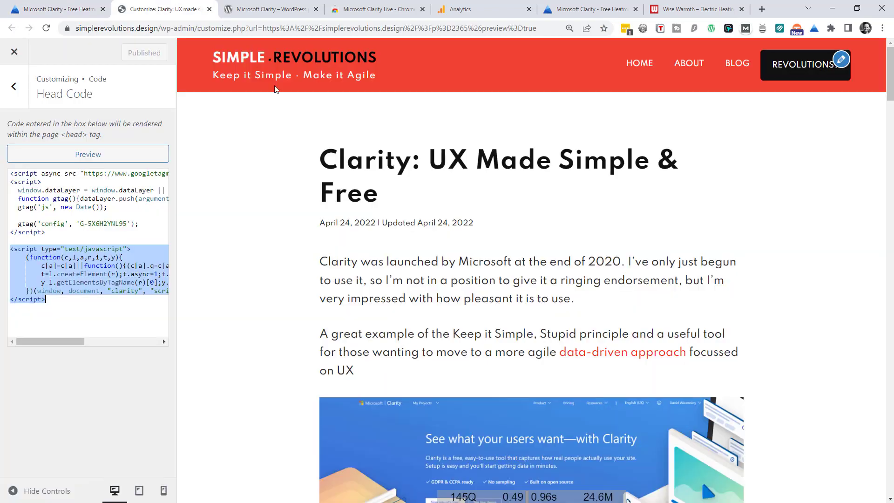
{"action": "mouse_move", "coordinate": [256, 153]}
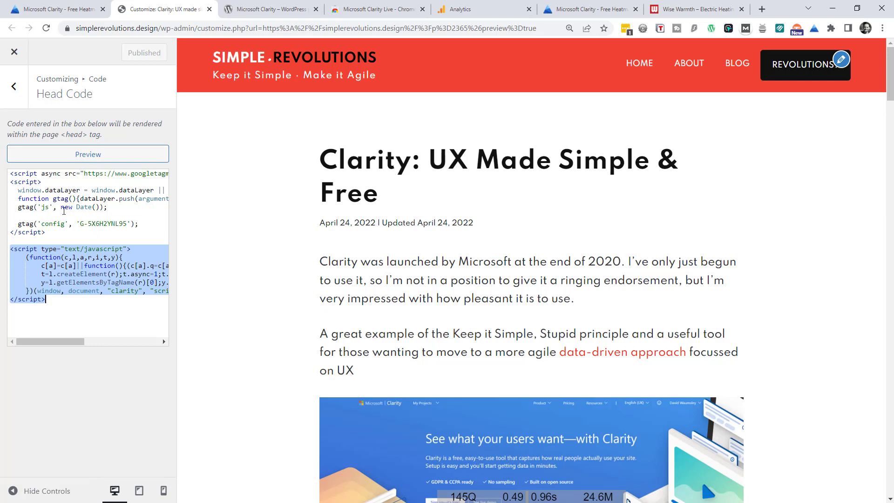
{"action": "mouse_move", "coordinate": [262, 161]}
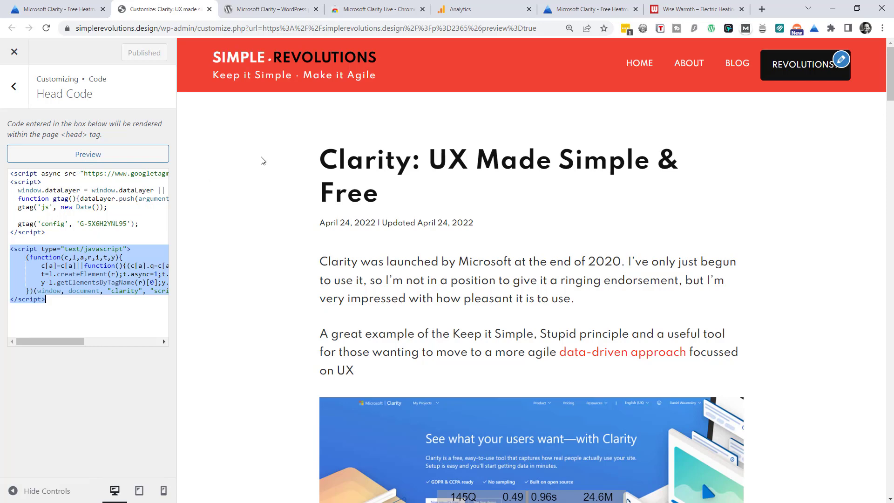
{"action": "left_click", "coordinate": [273, 9]}
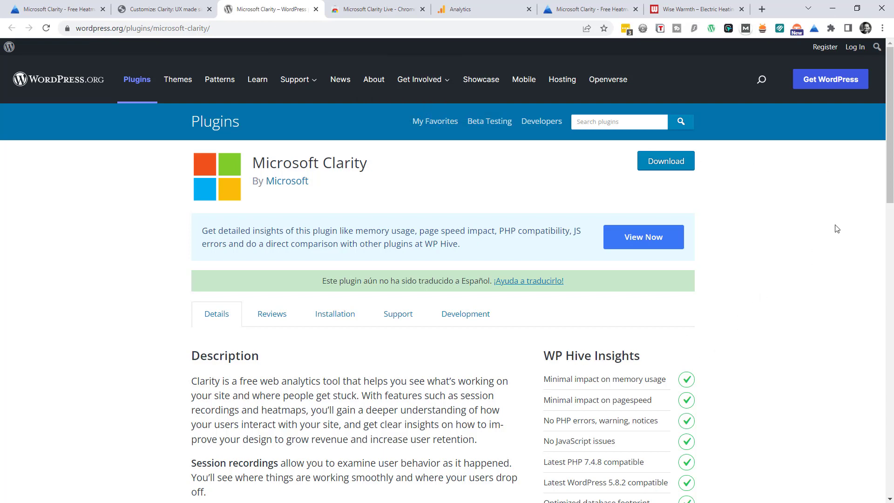
Scroll the plugin page, view the Clarity Live extension store page, then the Wise Warmth site
{"action": "scroll", "scroll_direction": "down", "scroll_amount": 3}
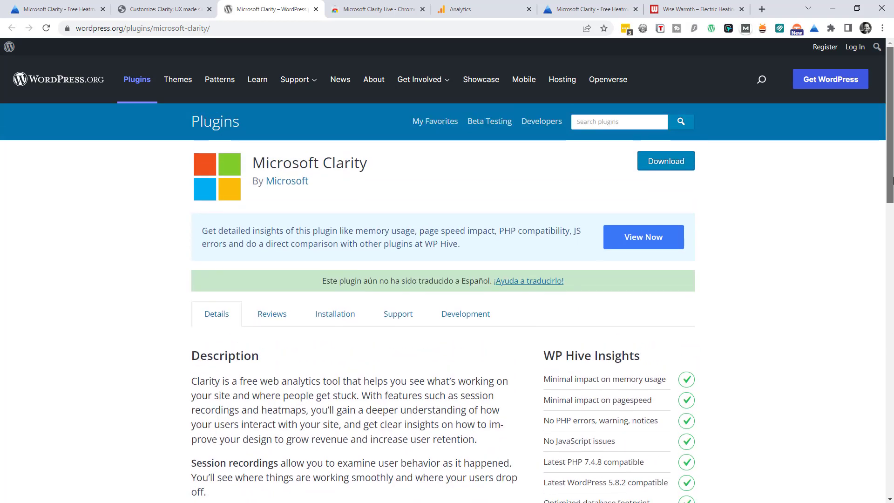
{"action": "mouse_move", "coordinate": [474, 200]}
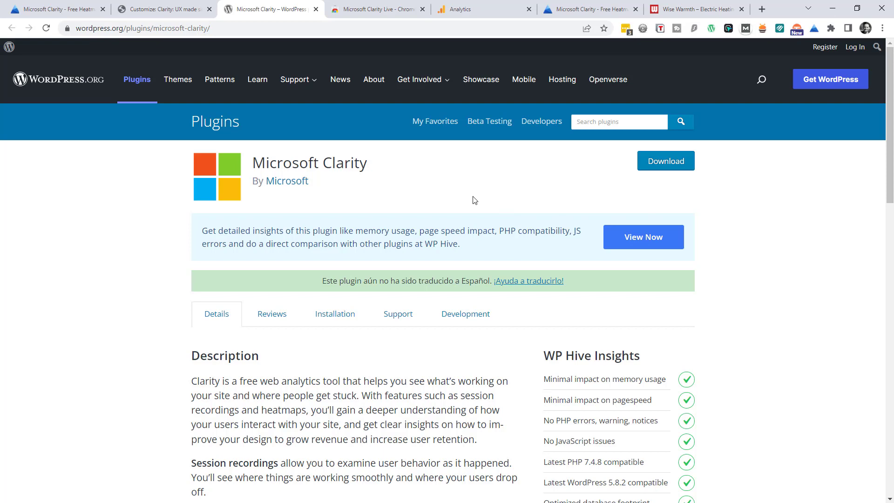
{"action": "left_click", "coordinate": [380, 9]}
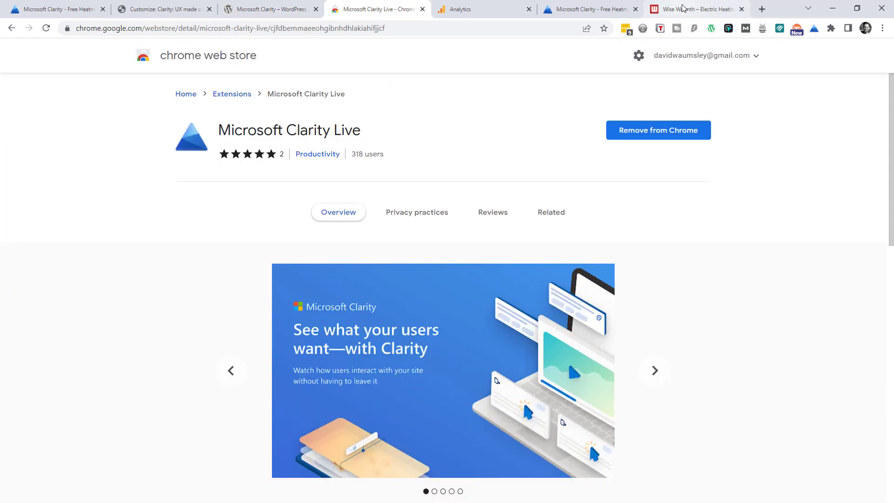
{"action": "left_click", "coordinate": [693, 8]}
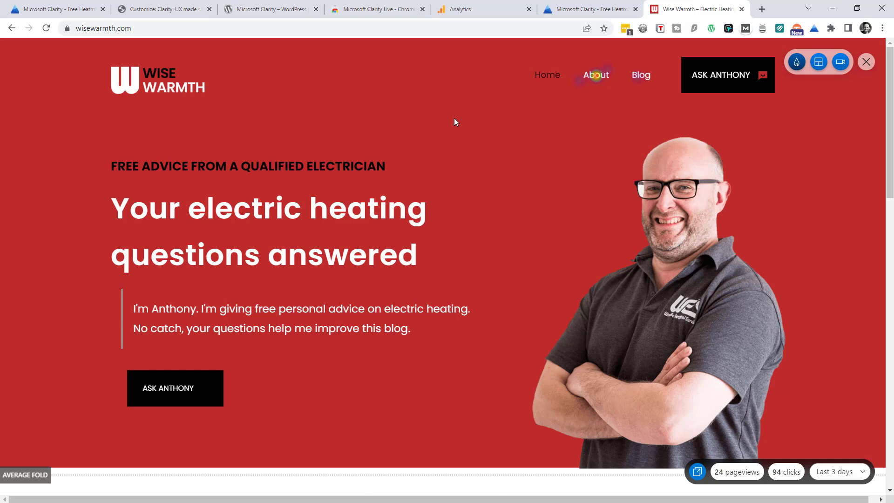
{"action": "mouse_move", "coordinate": [423, 135]}
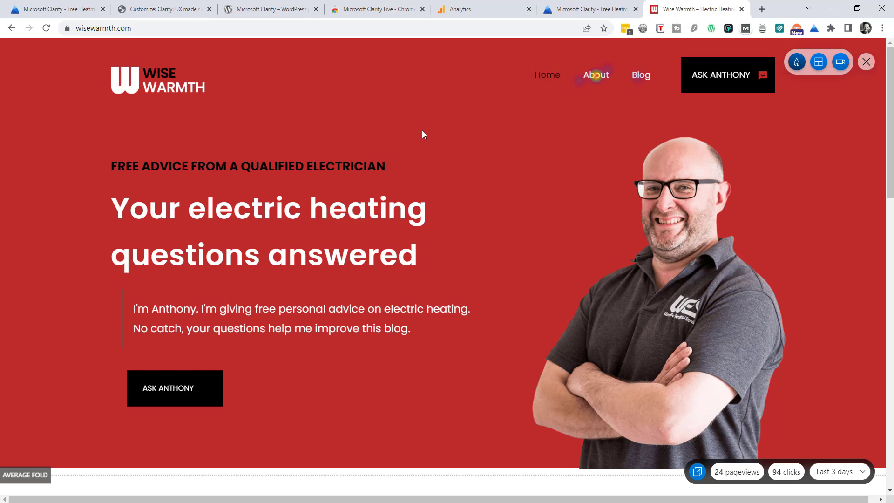
{"action": "mouse_move", "coordinate": [796, 61]}
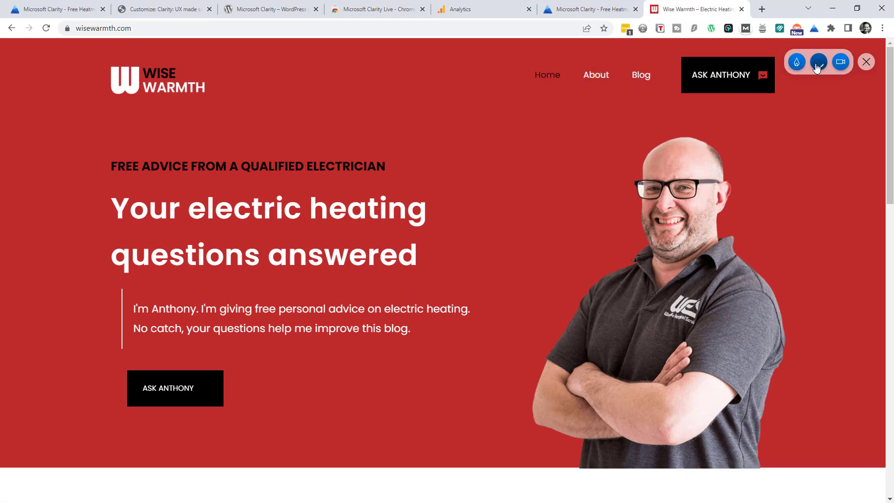
Show Clarity Live's click percentages for areas of the Wise Warmth home page
{"action": "left_click", "coordinate": [840, 62]}
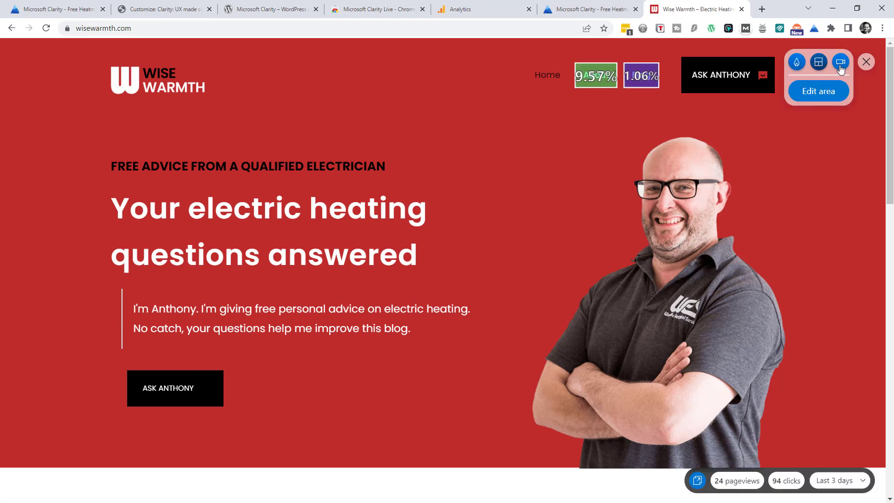
{"action": "mouse_move", "coordinate": [841, 62]}
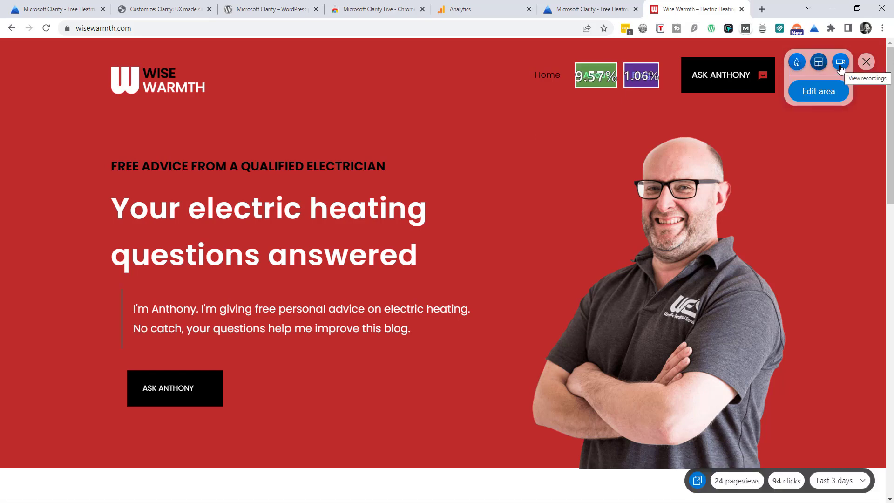
{"action": "mouse_move", "coordinate": [742, 138]}
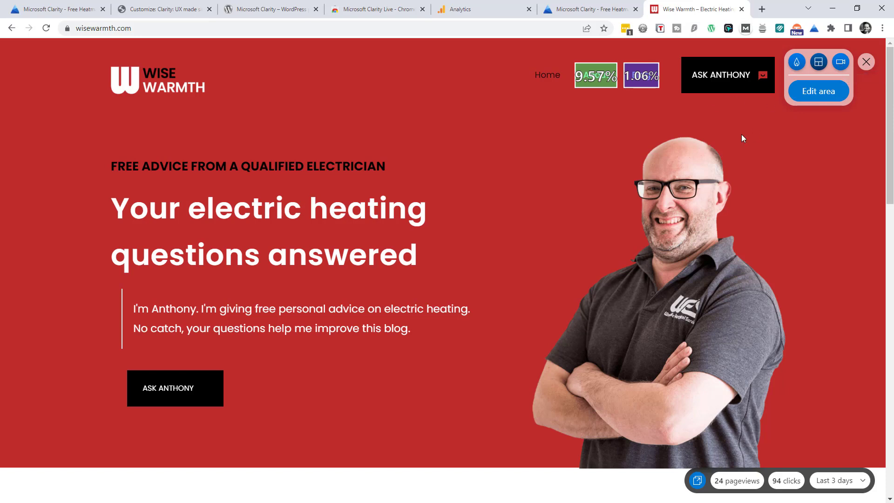
{"action": "mouse_move", "coordinate": [584, 167]}
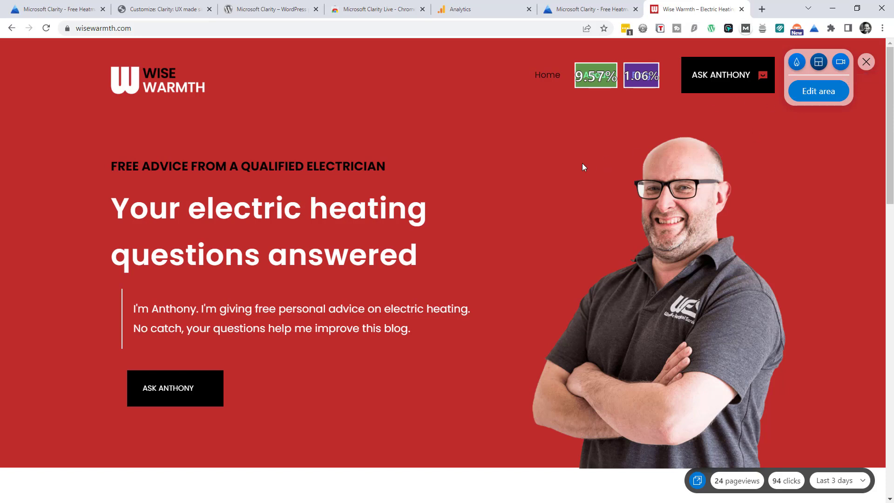
{"action": "mouse_move", "coordinate": [64, 91]}
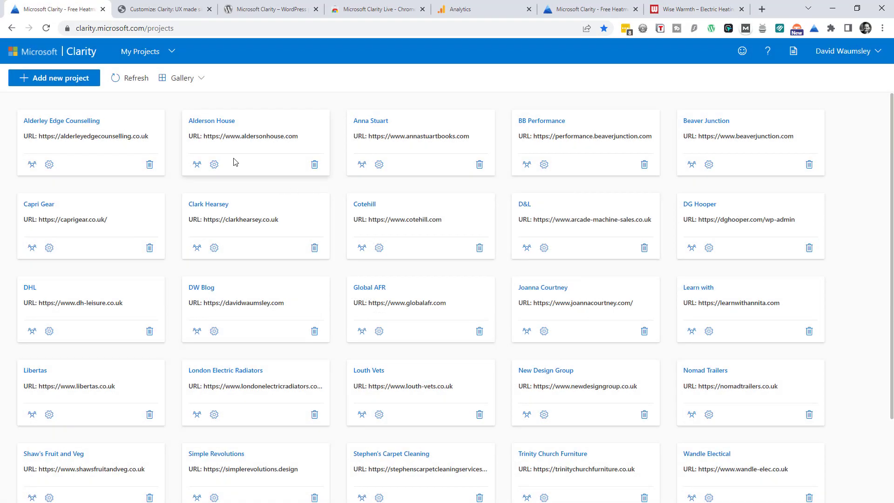
View the Beaver Junction dashboard with its time frame filtered to the last 7 days
{"action": "left_click", "coordinate": [706, 121]}
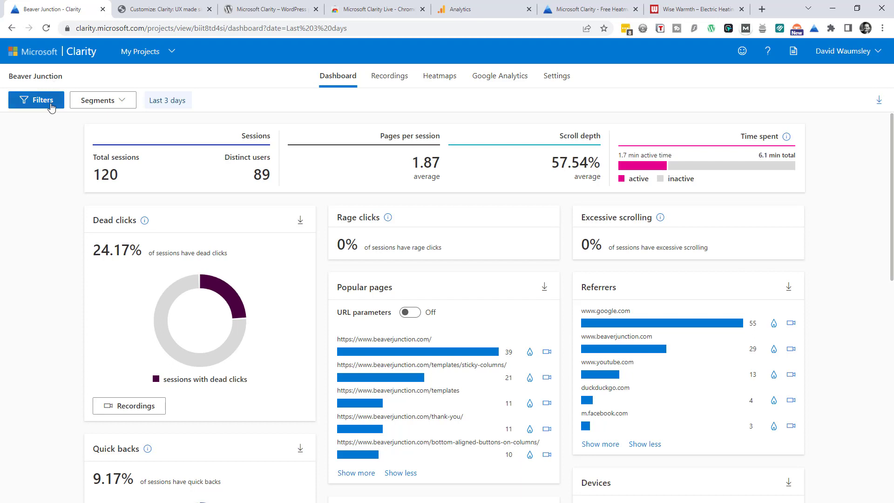
{"action": "left_click", "coordinate": [36, 100]}
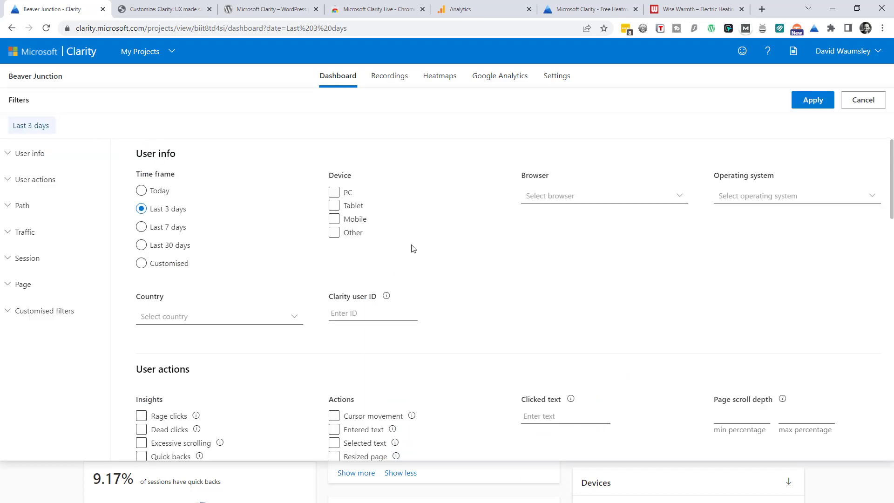
{"action": "left_click", "coordinate": [141, 227]}
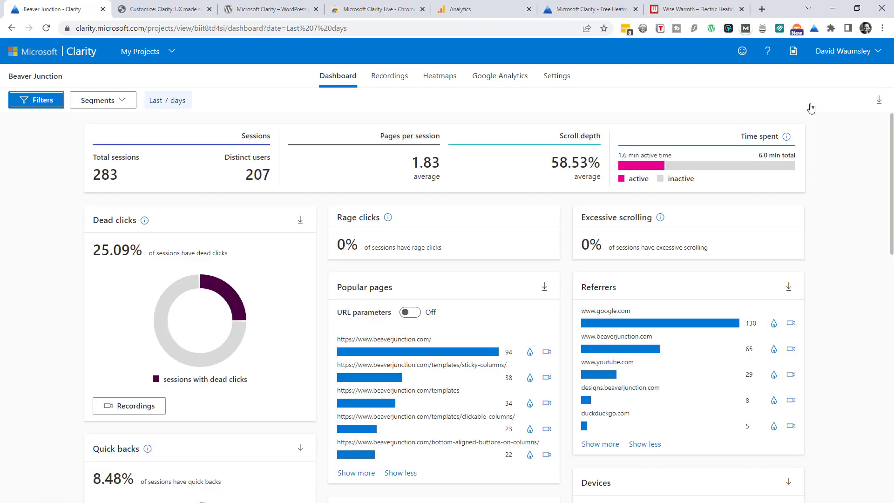
{"action": "mouse_move", "coordinate": [241, 189]}
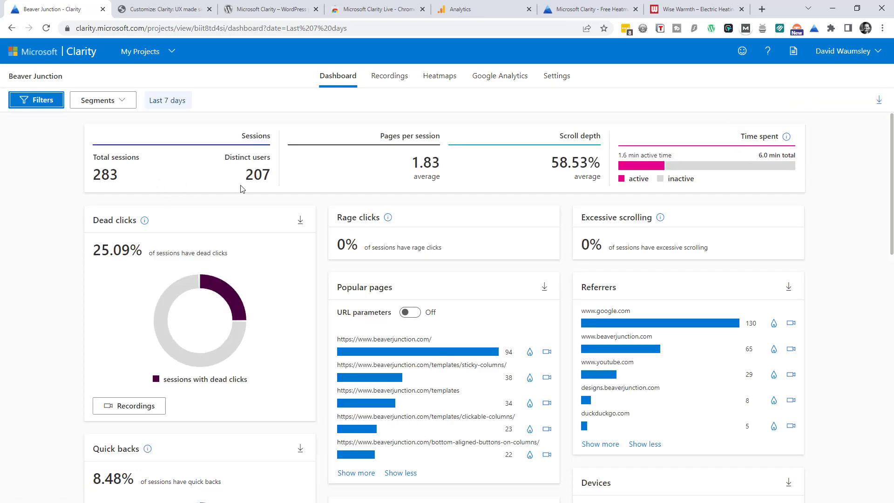
{"action": "mouse_move", "coordinate": [82, 173]}
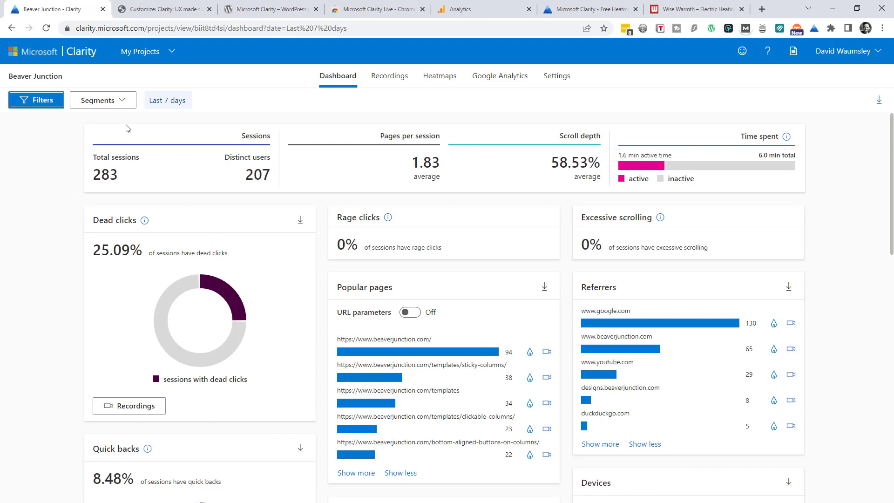
View the project settings overview and its name field, then the Team members list
{"action": "left_click", "coordinate": [556, 75]}
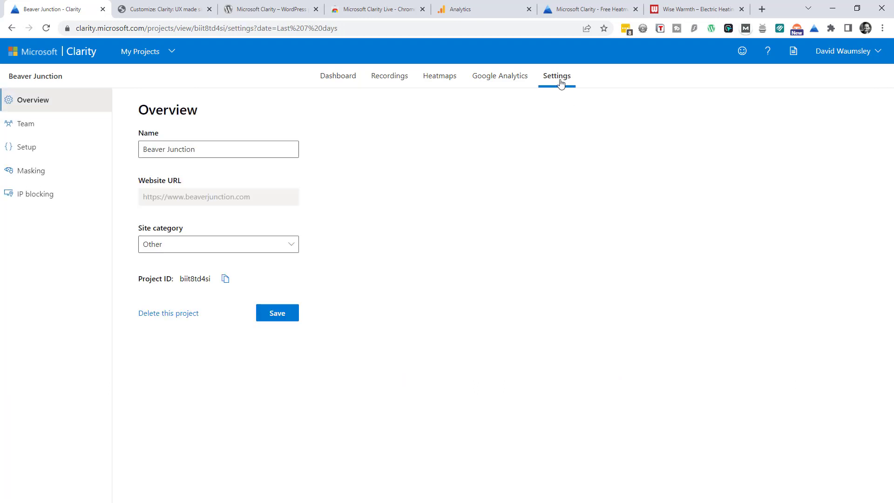
{"action": "mouse_move", "coordinate": [79, 129]}
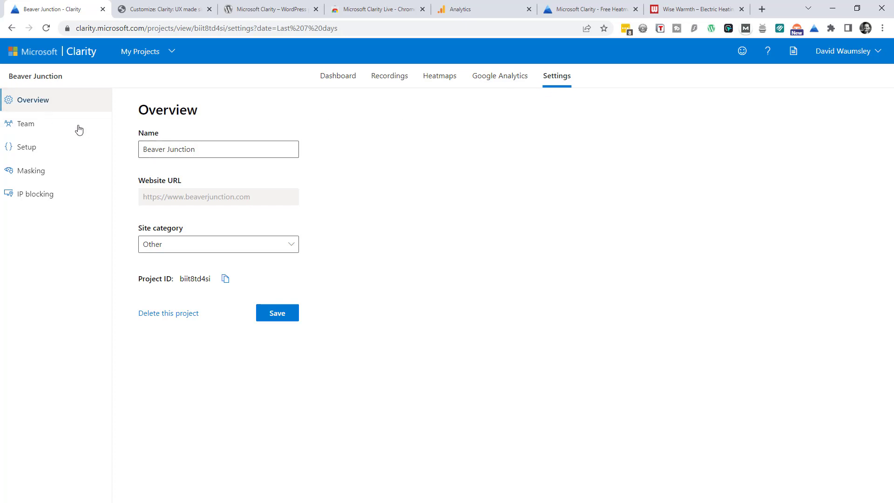
{"action": "left_click", "coordinate": [209, 150]}
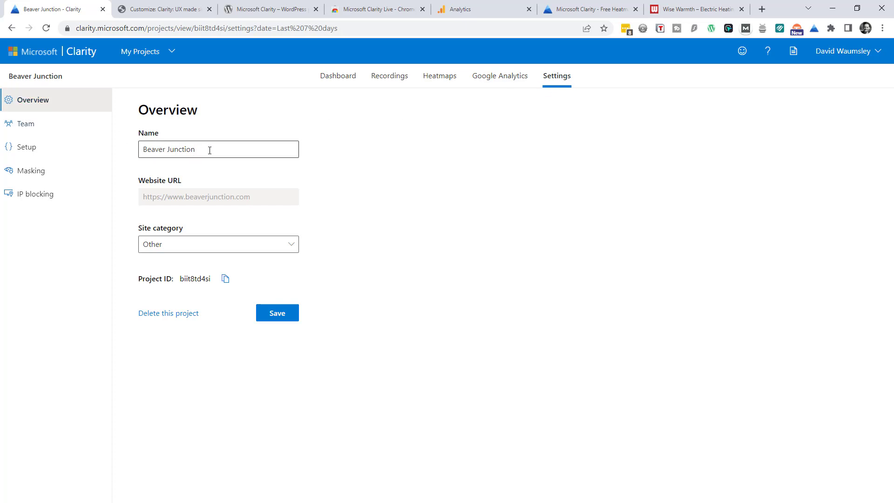
{"action": "mouse_move", "coordinate": [173, 195]}
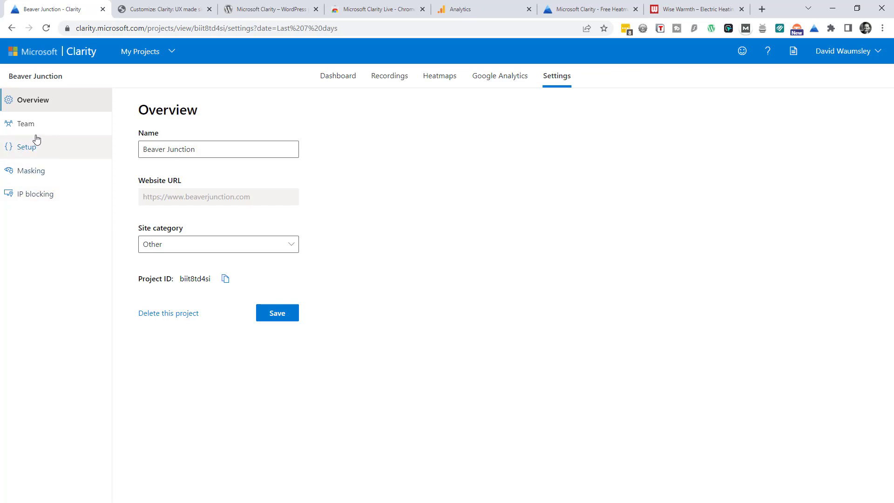
{"action": "left_click", "coordinate": [25, 124]}
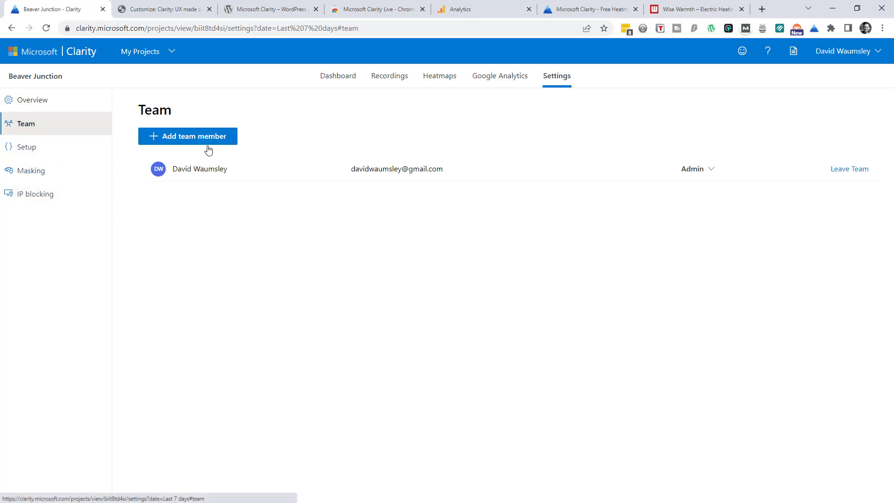
Check the roles offered when adding a team member, then dismiss the dialog
{"action": "left_click", "coordinate": [188, 136]}
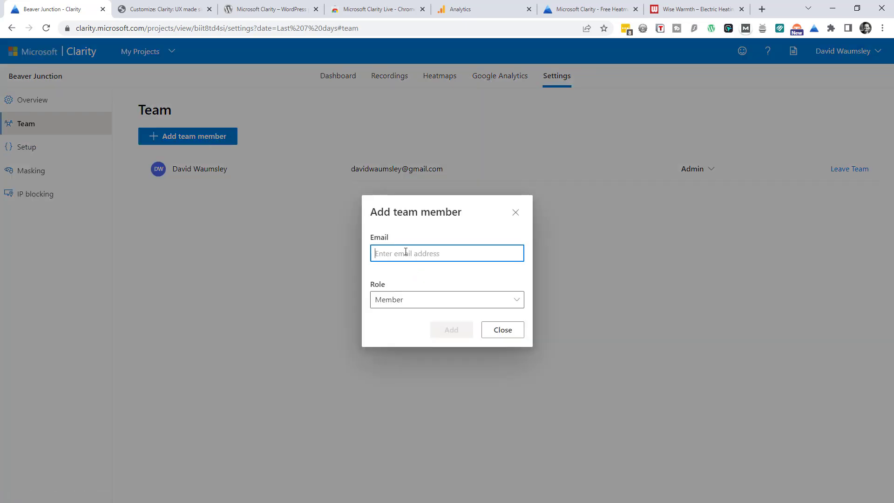
{"action": "left_click", "coordinate": [447, 299]}
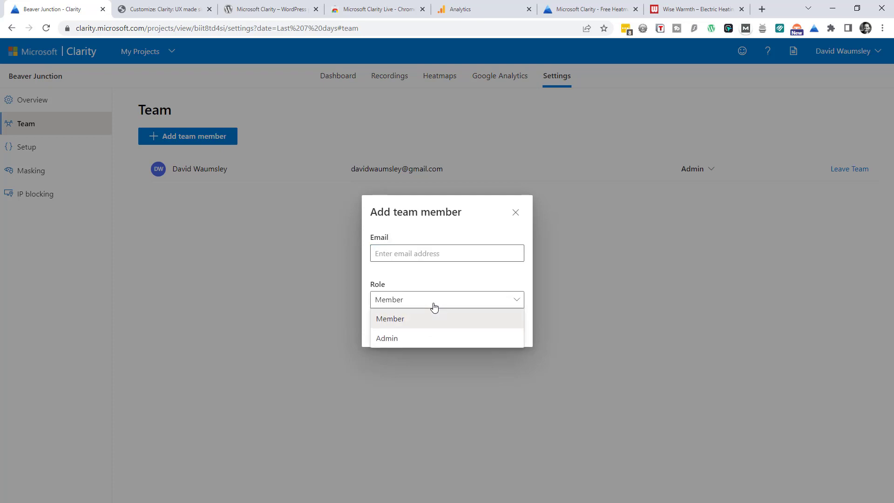
{"action": "mouse_move", "coordinate": [431, 319]}
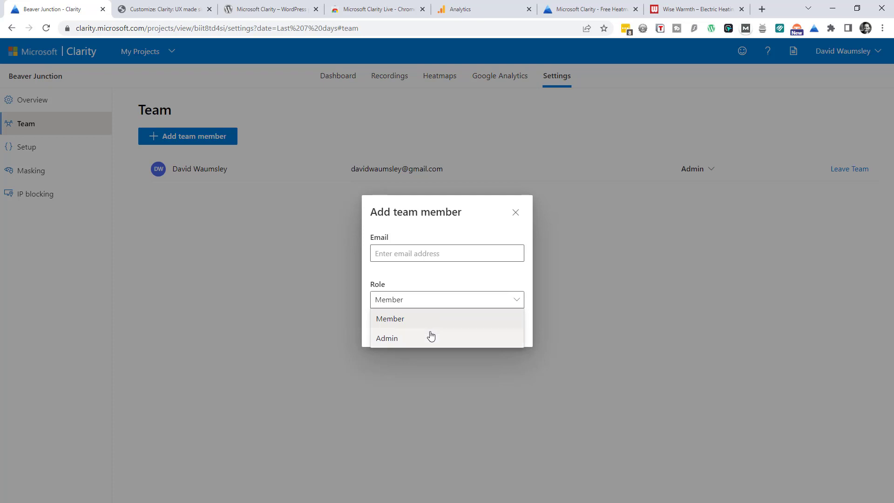
{"action": "mouse_move", "coordinate": [433, 336]}
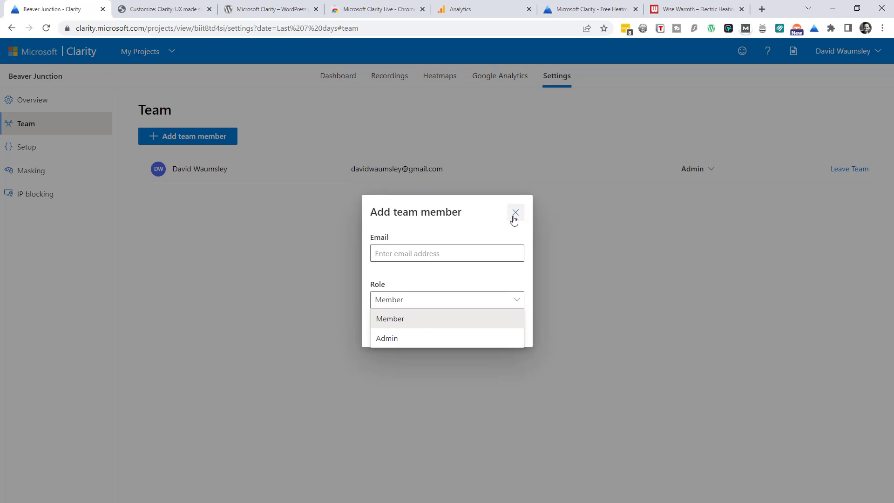
{"action": "left_click", "coordinate": [516, 213]}
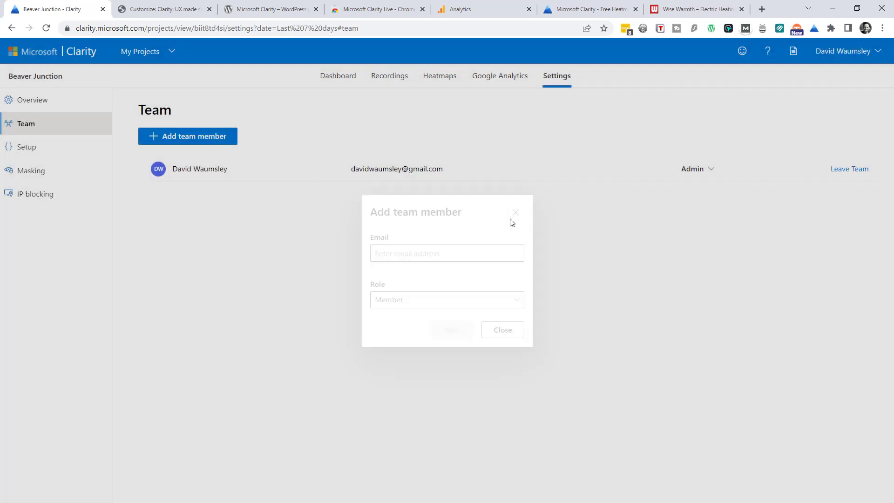
{"action": "left_click", "coordinate": [502, 329]}
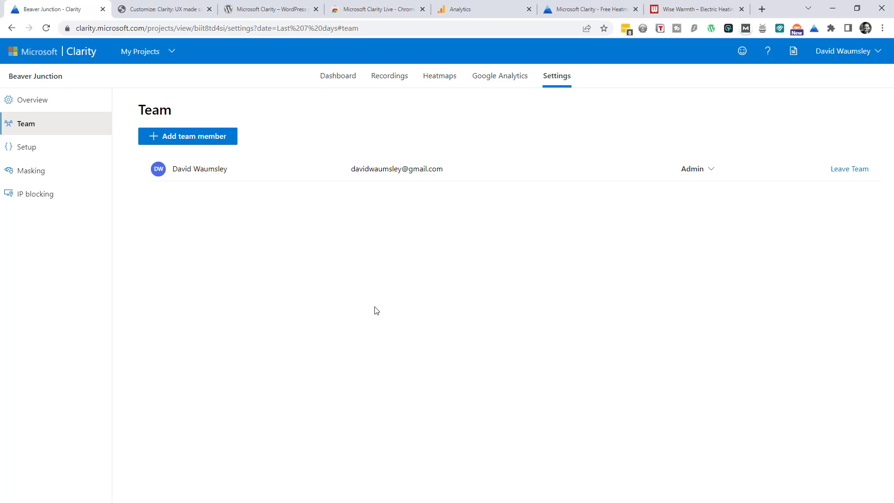
{"action": "mouse_move", "coordinate": [356, 306]}
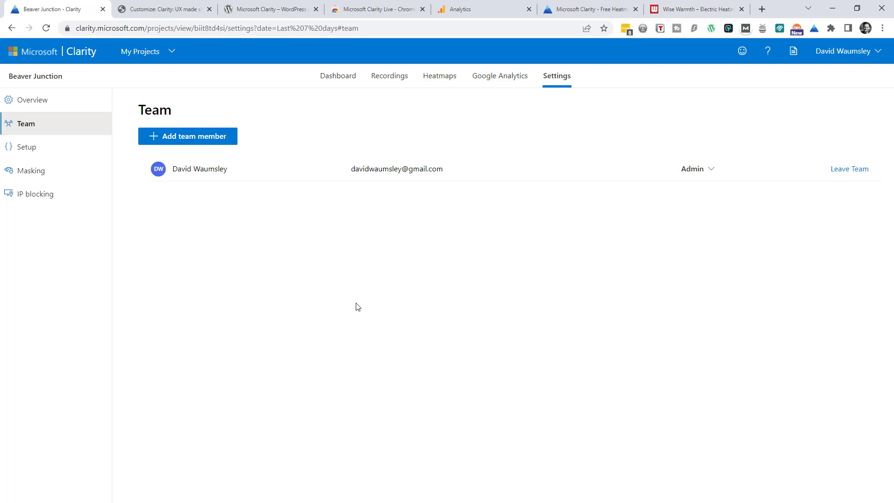
{"action": "mouse_move", "coordinate": [31, 147]}
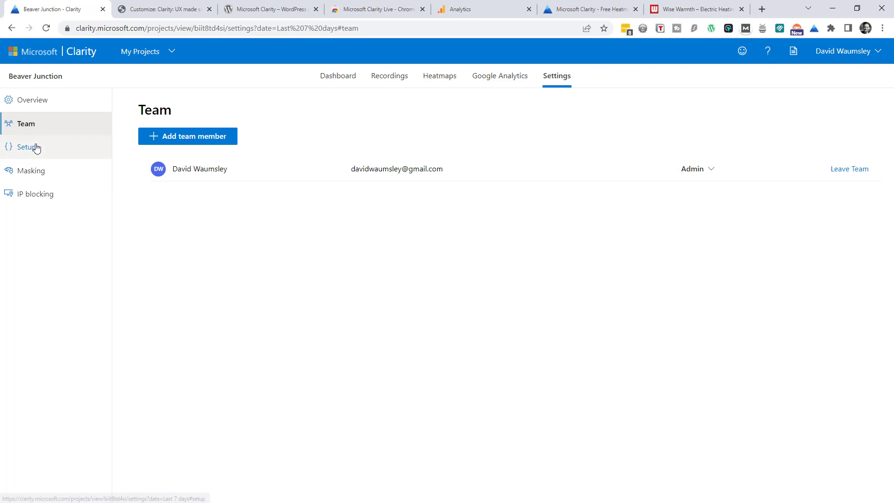
View the Setup settings with the active Google Analytics integration for beaverjunction.com
{"action": "left_click", "coordinate": [26, 147]}
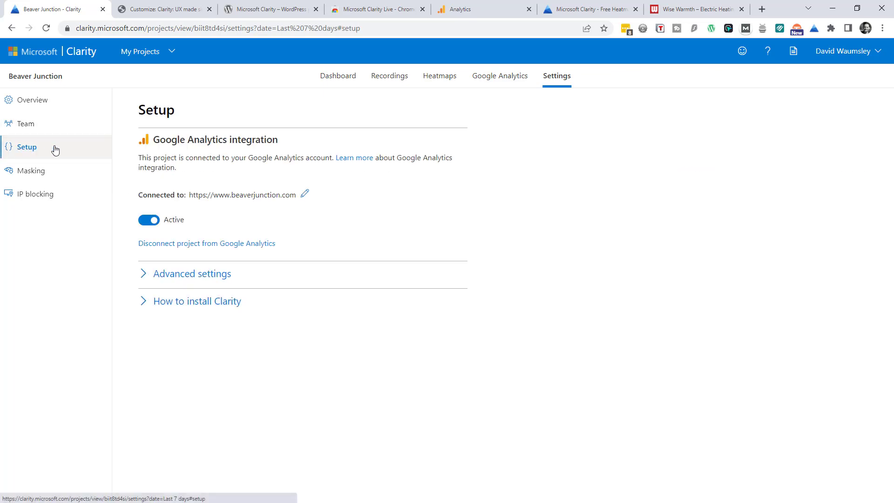
{"action": "mouse_move", "coordinate": [204, 171]}
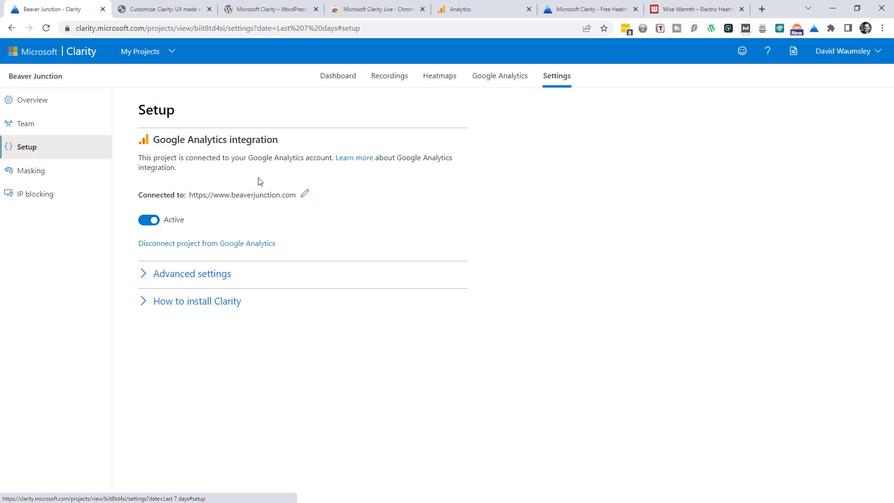
{"action": "mouse_move", "coordinate": [265, 186]}
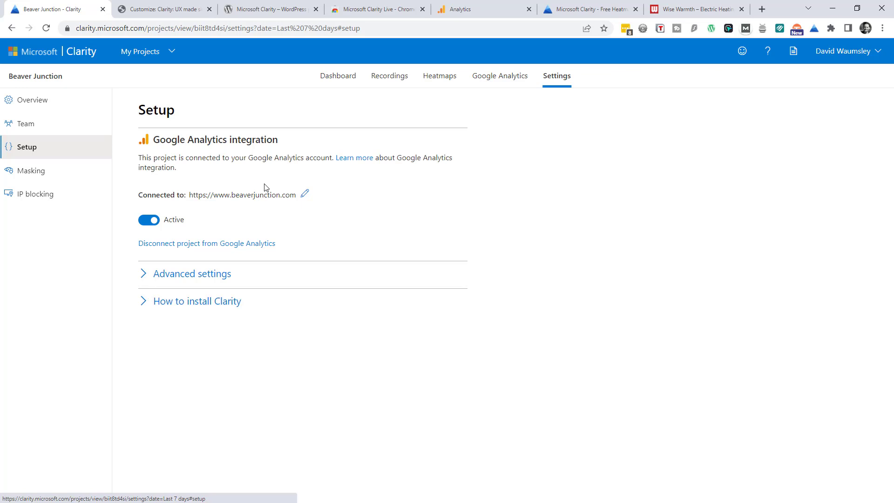
{"action": "mouse_move", "coordinate": [462, 41]}
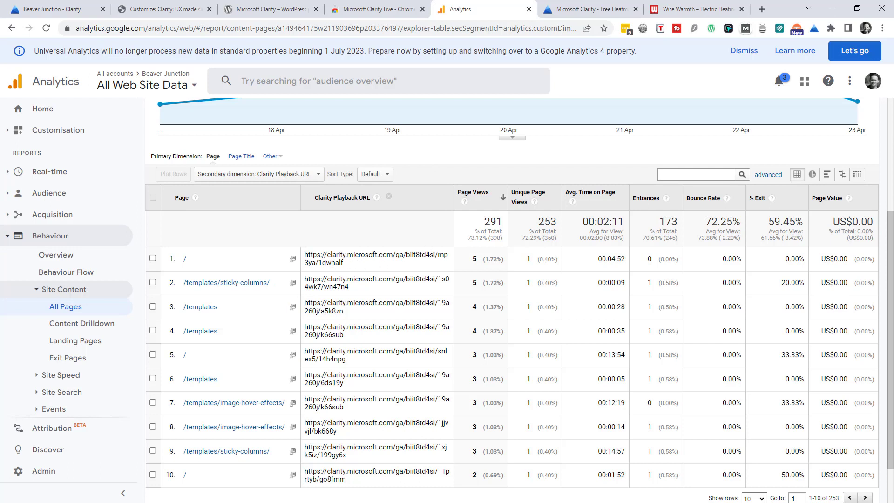
{"action": "mouse_move", "coordinate": [350, 269]}
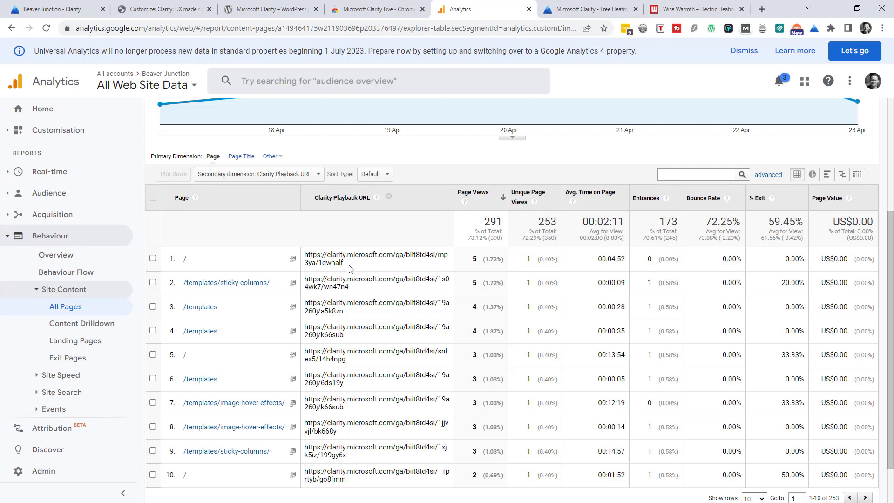
Scroll the All Pages report listing a Clarity Playback URL beside each page
{"action": "scroll", "scroll_direction": "down", "scroll_amount": 3}
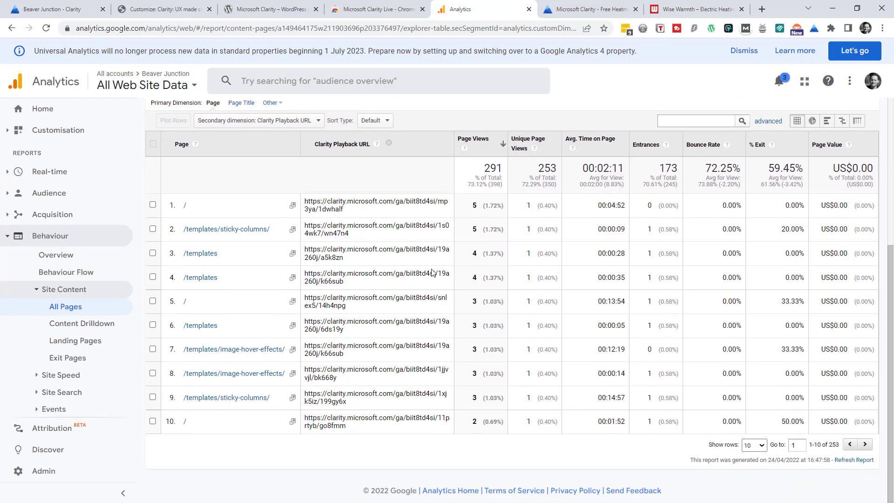
{"action": "mouse_move", "coordinate": [240, 250]}
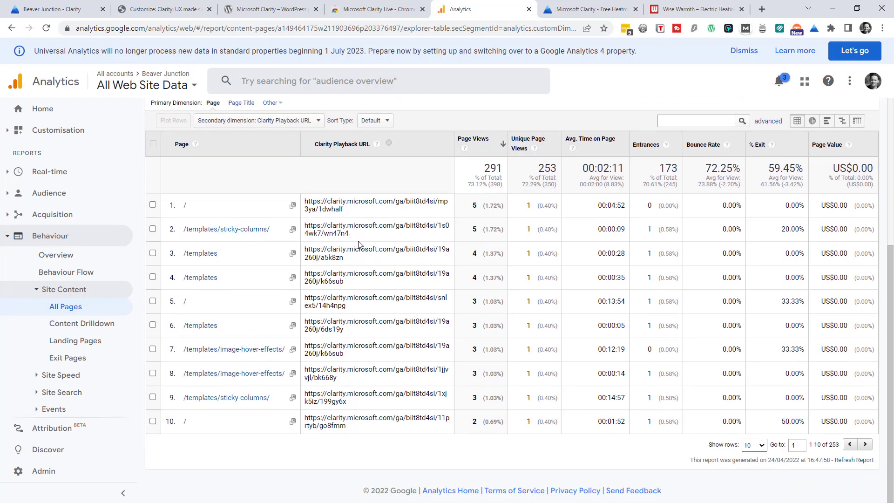
{"action": "mouse_move", "coordinate": [405, 251]}
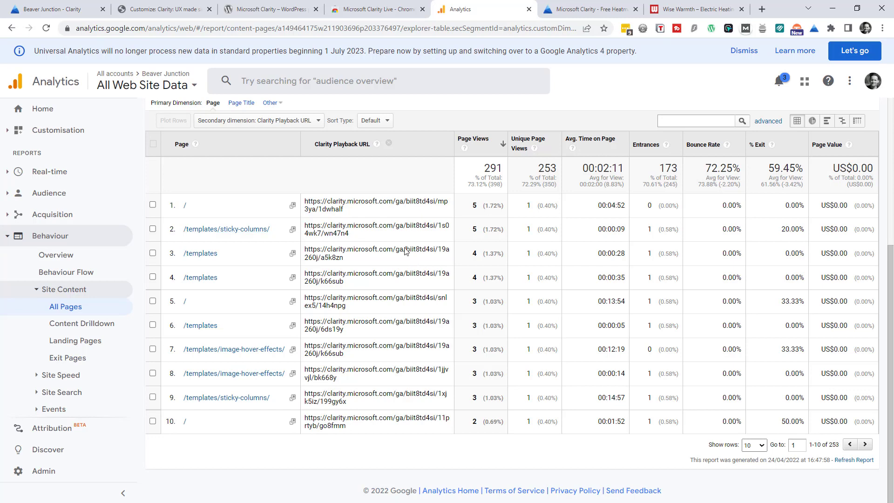
Back in Clarity Setup, reveal the advanced cookie setting and the manual tracking code
{"action": "left_click", "coordinate": [52, 10]}
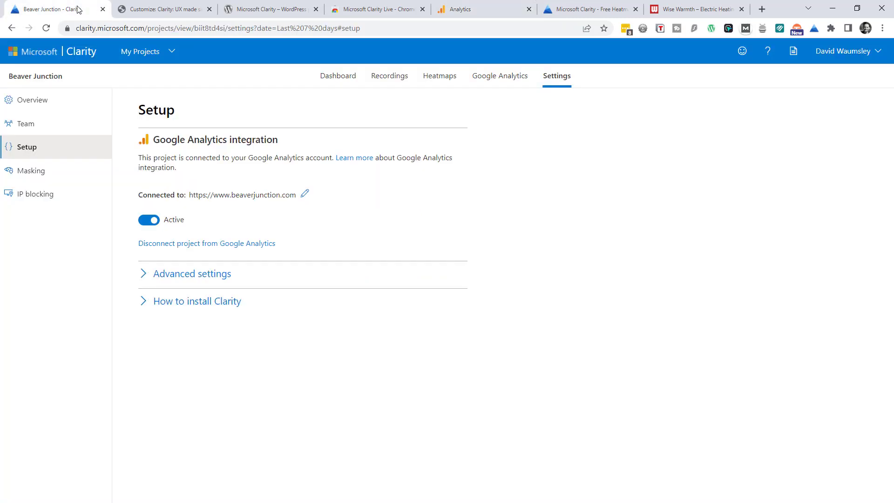
{"action": "left_click", "coordinate": [192, 273]}
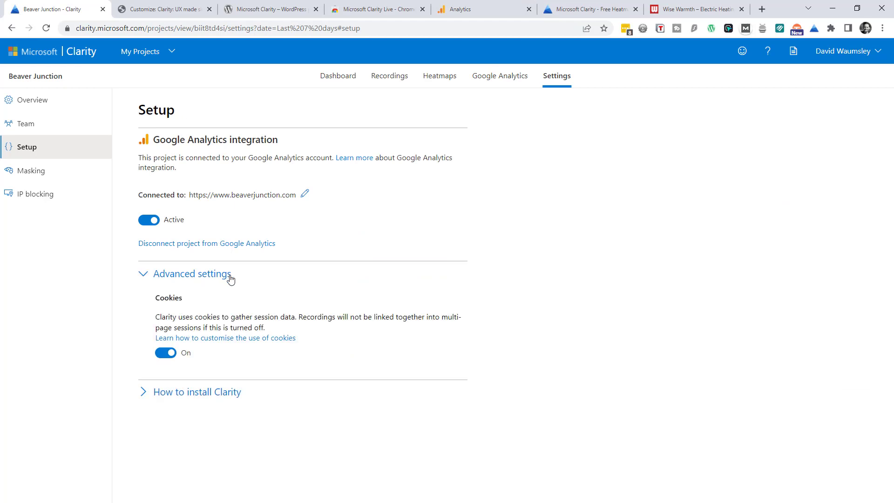
{"action": "mouse_move", "coordinate": [235, 285]}
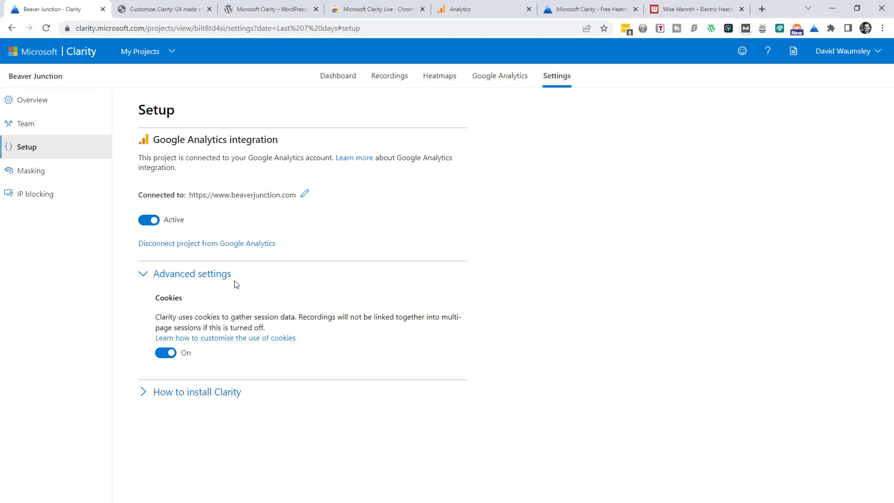
{"action": "mouse_move", "coordinate": [281, 303]}
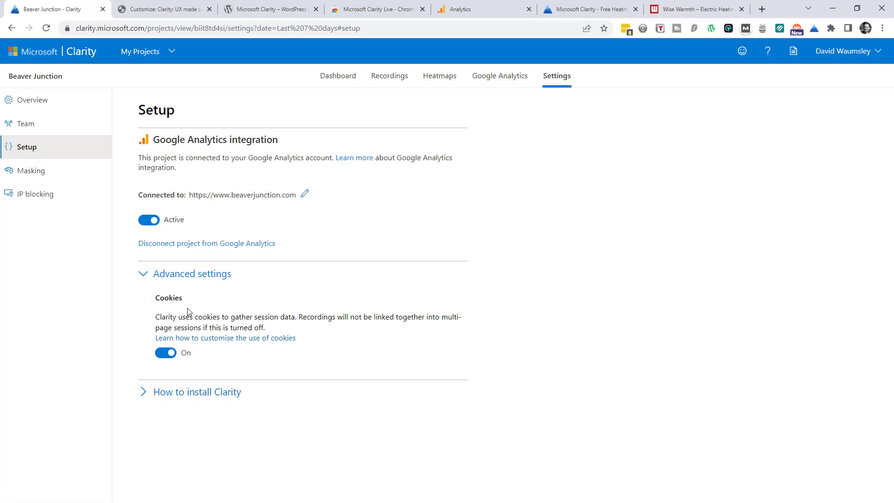
{"action": "mouse_move", "coordinate": [192, 311]}
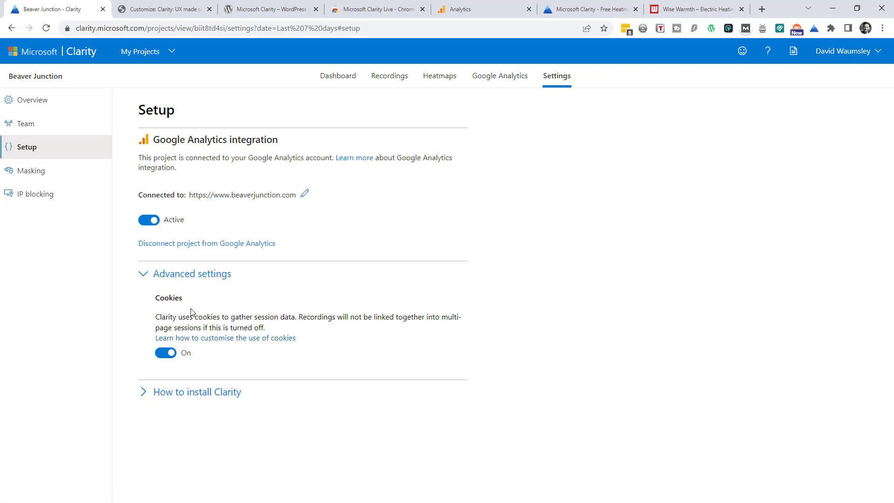
{"action": "mouse_move", "coordinate": [209, 313]}
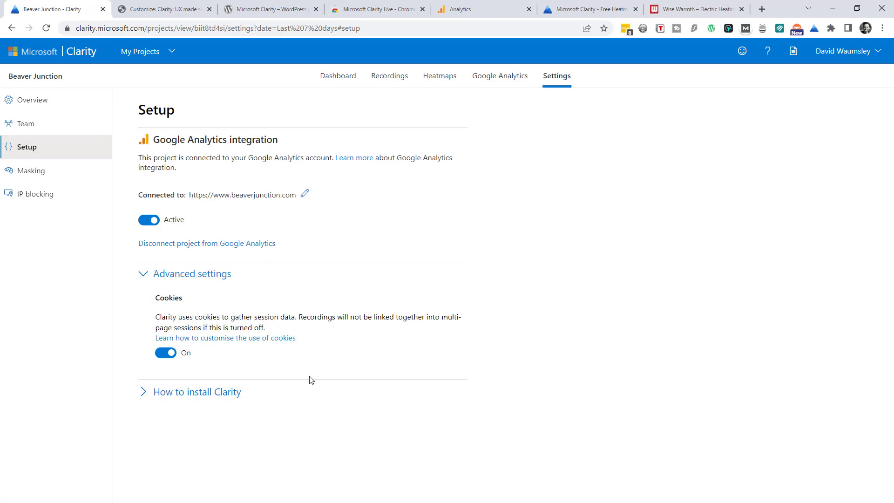
{"action": "left_click", "coordinate": [197, 392]}
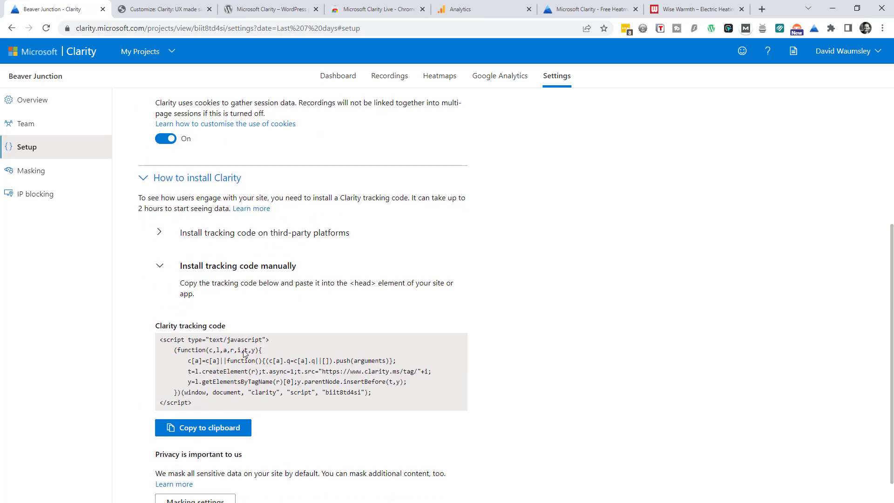
{"action": "mouse_move", "coordinate": [296, 363]}
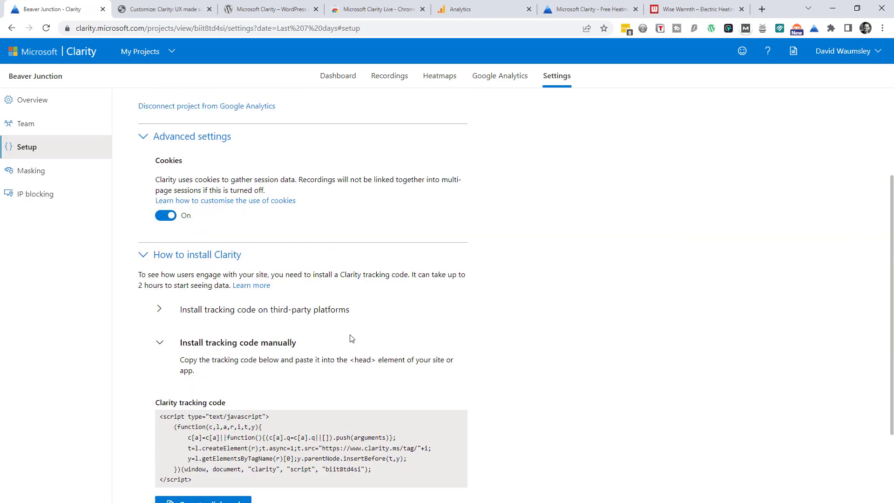
Open the Masking settings for Beaver Junction, keeping Balanced masking mode selected
{"action": "left_click", "coordinate": [31, 171]}
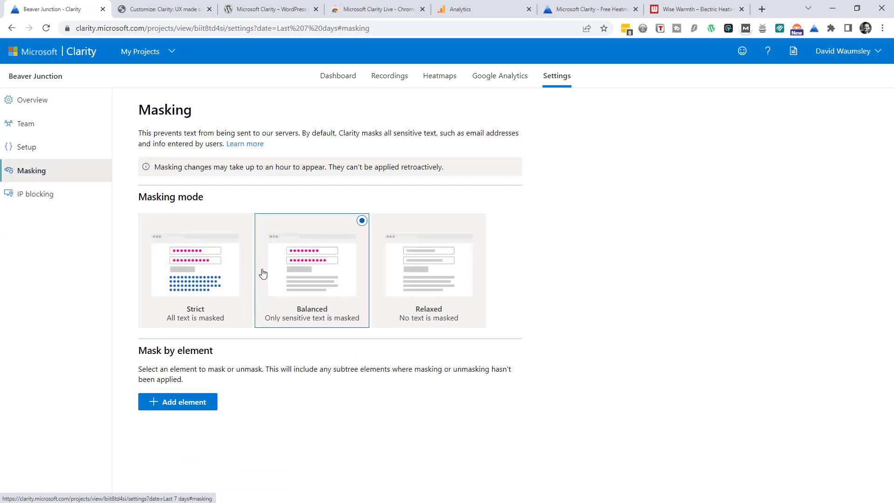
{"action": "mouse_move", "coordinate": [302, 280]}
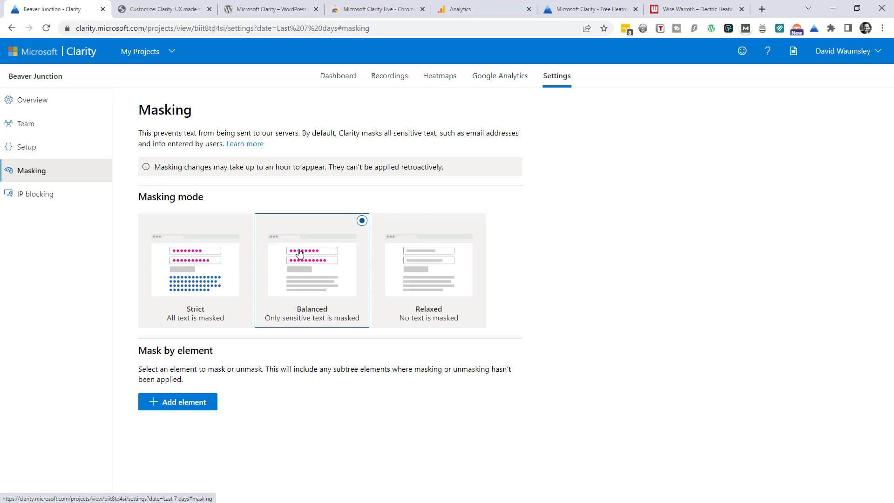
{"action": "mouse_move", "coordinate": [260, 251]}
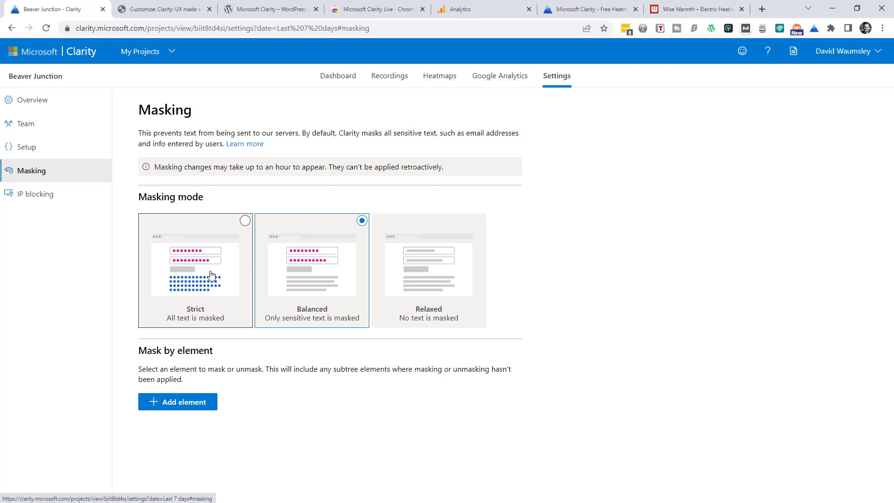
{"action": "mouse_move", "coordinate": [200, 285]}
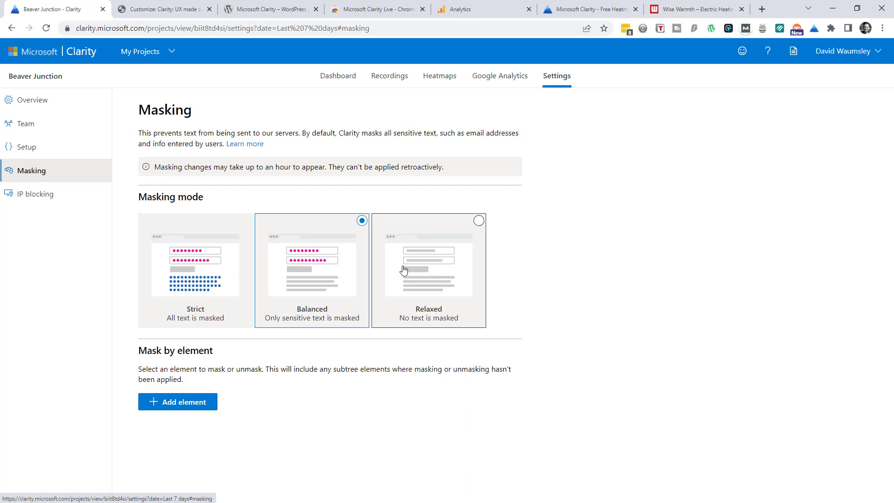
{"action": "mouse_move", "coordinate": [452, 275]}
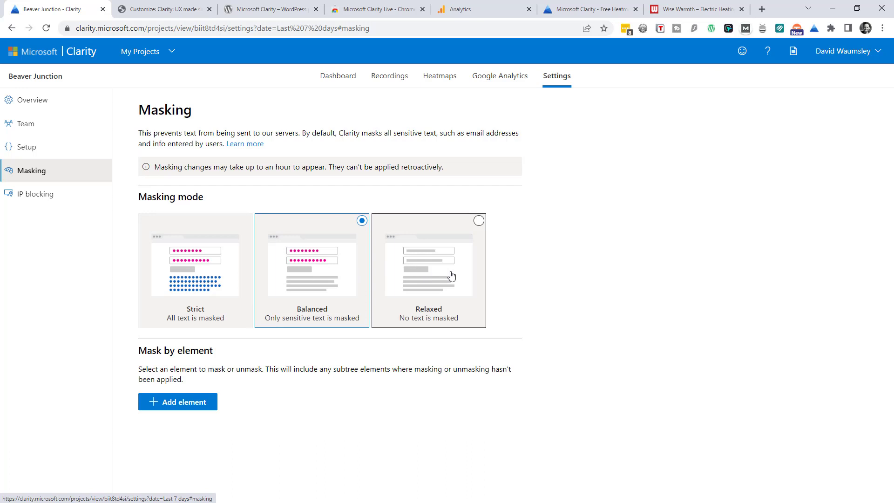
{"action": "mouse_move", "coordinate": [414, 263]}
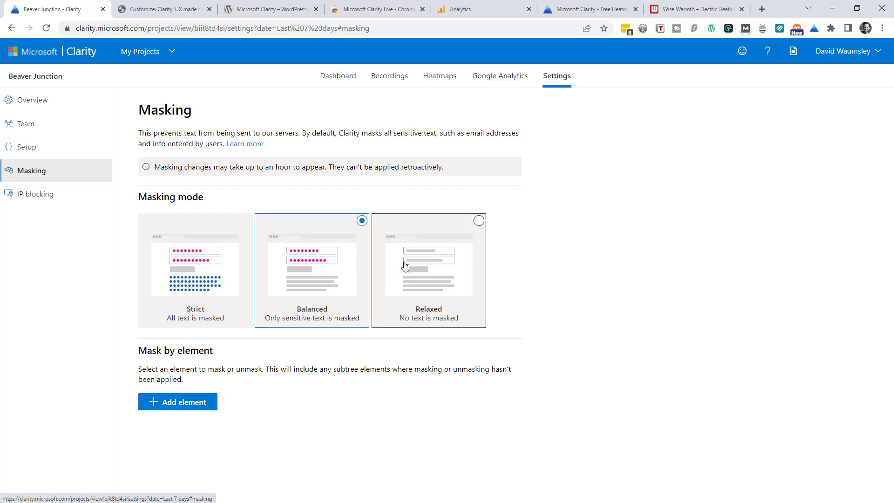
{"action": "mouse_move", "coordinate": [385, 261]}
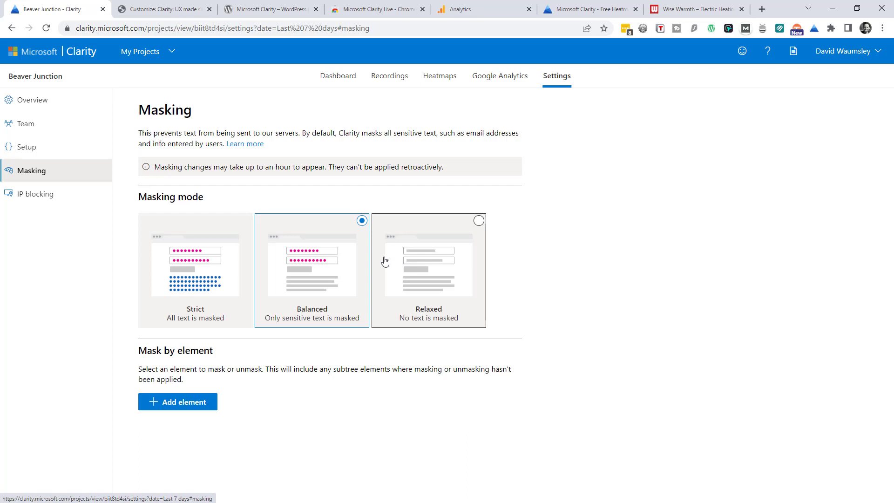
{"action": "mouse_move", "coordinate": [24, 204]}
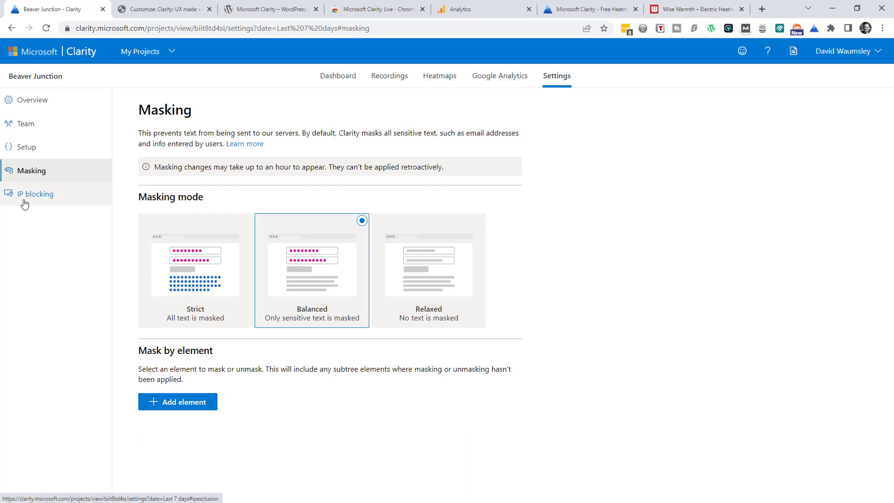
Open IP blocking, start a new blocked IP entry, untick 'Block my current IP' and cancel it
{"action": "left_click", "coordinate": [35, 194]}
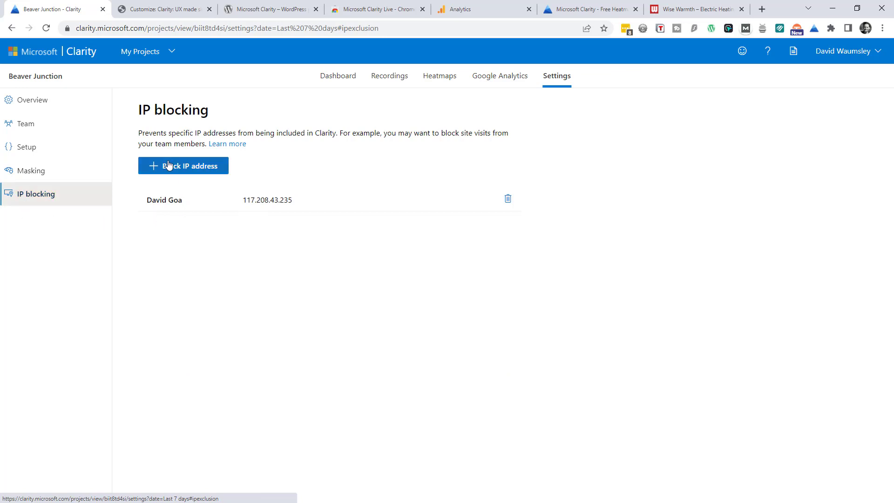
{"action": "left_click", "coordinate": [183, 165]}
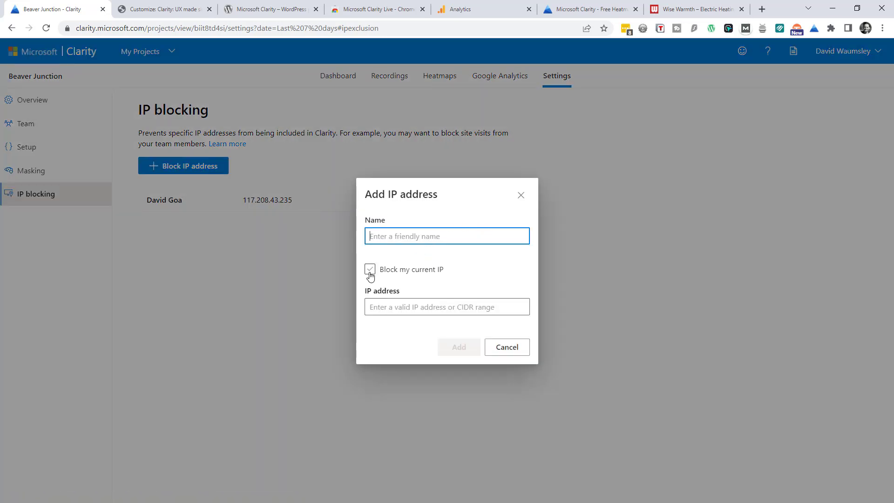
{"action": "left_click", "coordinate": [370, 269]}
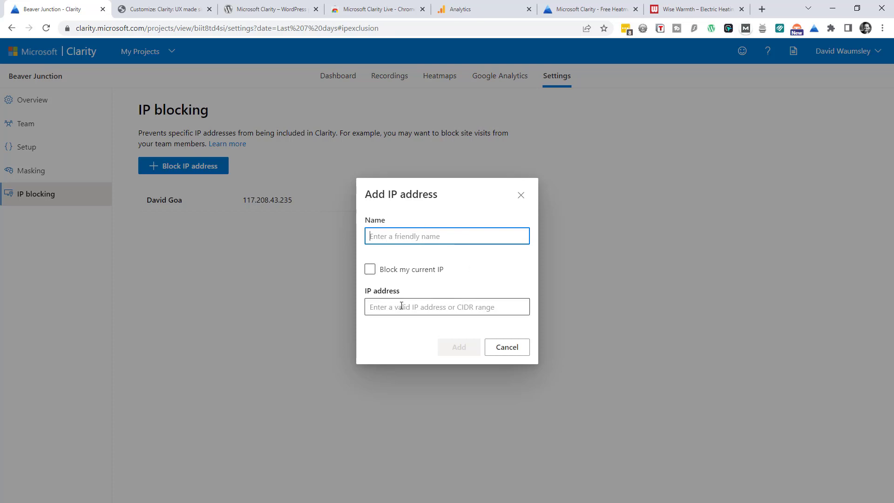
{"action": "left_click", "coordinate": [507, 347]}
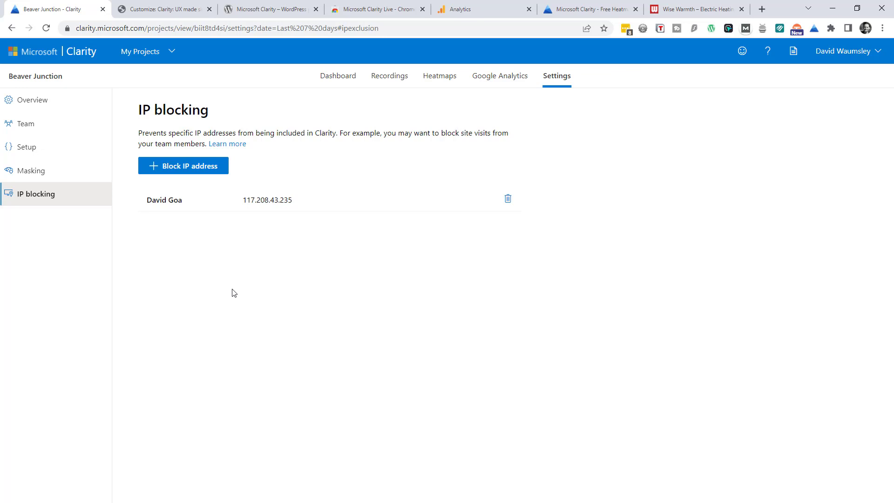
{"action": "mouse_move", "coordinate": [174, 319]}
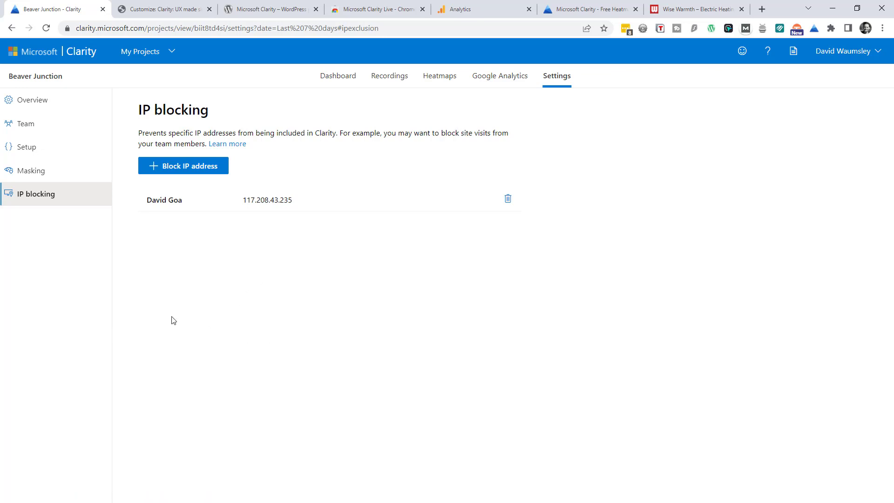
{"action": "mouse_move", "coordinate": [497, 90]}
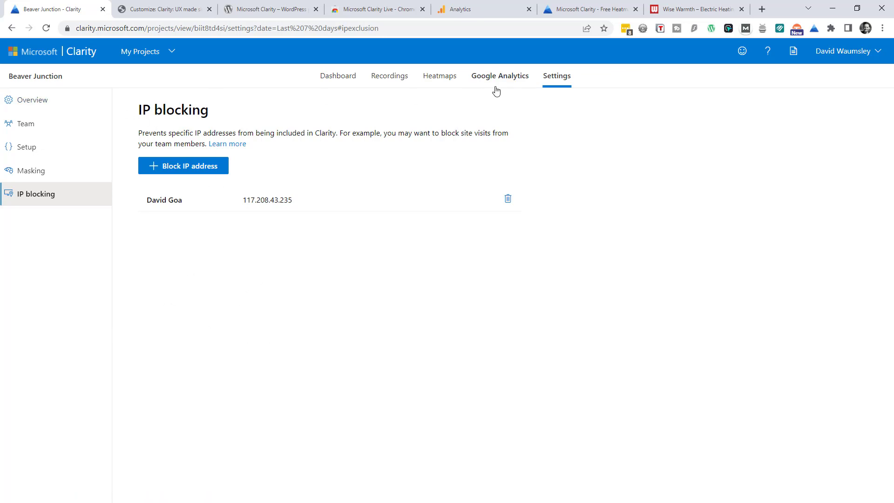
Show the Google Analytics dashboard with 49 sessions, 46% bounce rate and acquisition report
{"action": "left_click", "coordinate": [500, 76]}
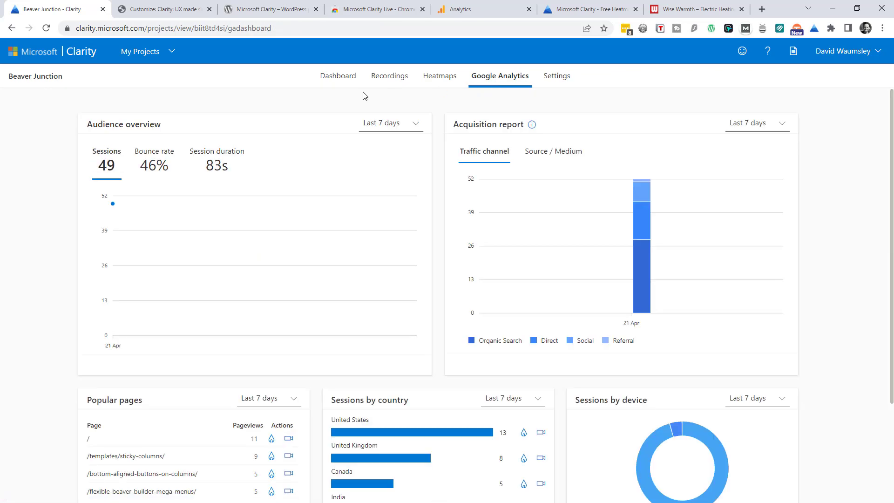
{"action": "mouse_move", "coordinate": [304, 99]}
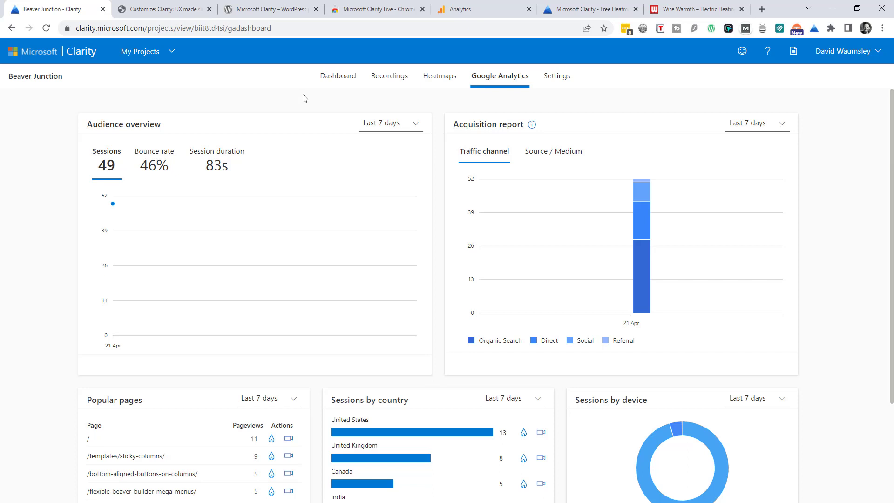
{"action": "mouse_move", "coordinate": [500, 326]}
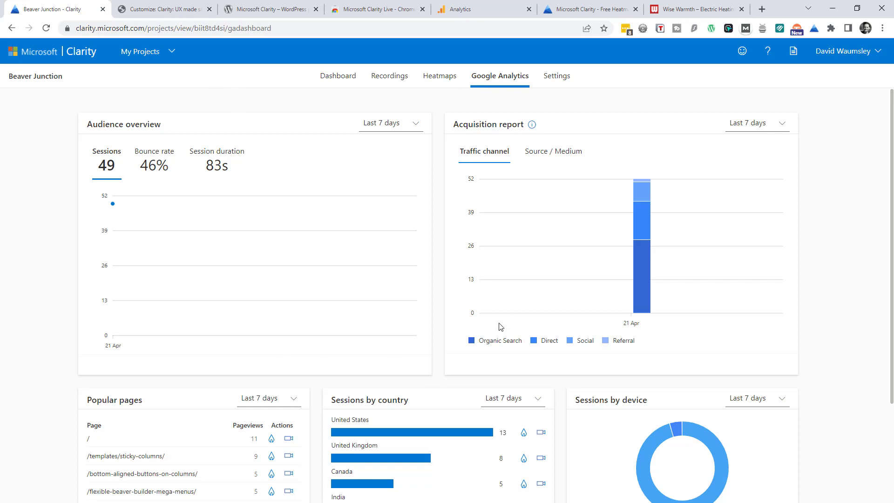
{"action": "mouse_move", "coordinate": [576, 377]}
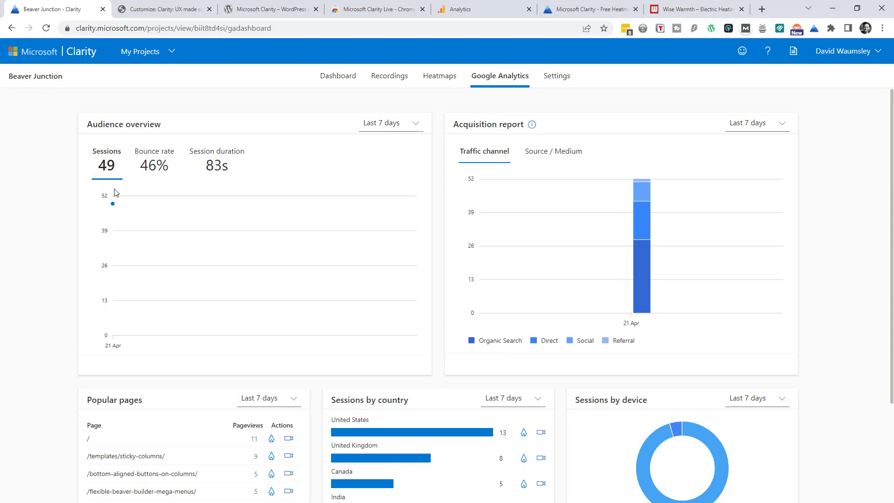
{"action": "mouse_move", "coordinate": [515, 212]}
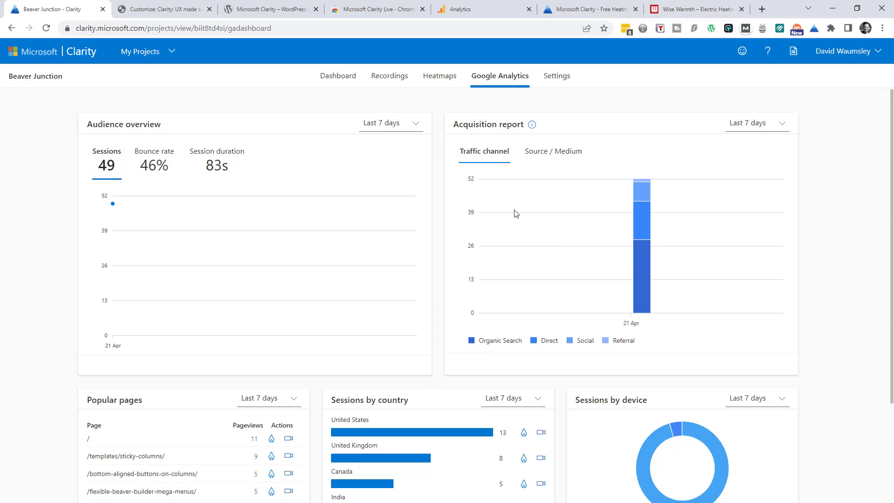
{"action": "mouse_move", "coordinate": [440, 76]}
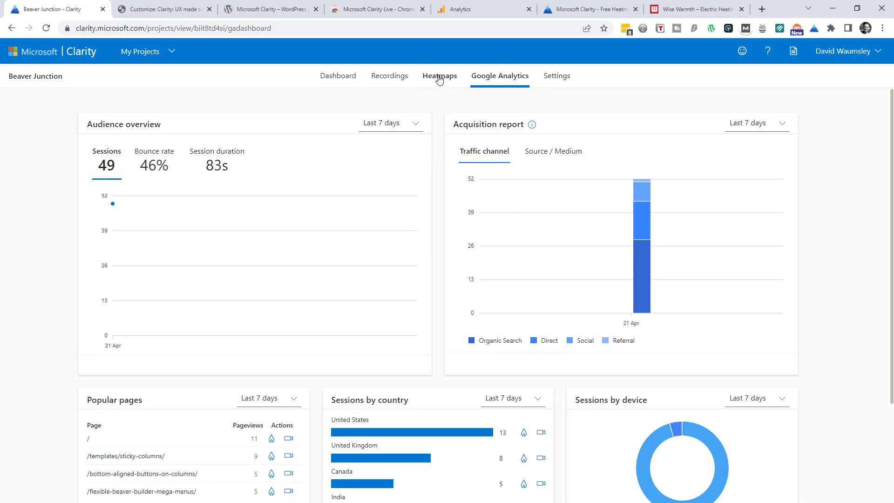
Load the click heatmap for the beaverjunction.com homepage from Popular pages
{"action": "left_click", "coordinate": [440, 75]}
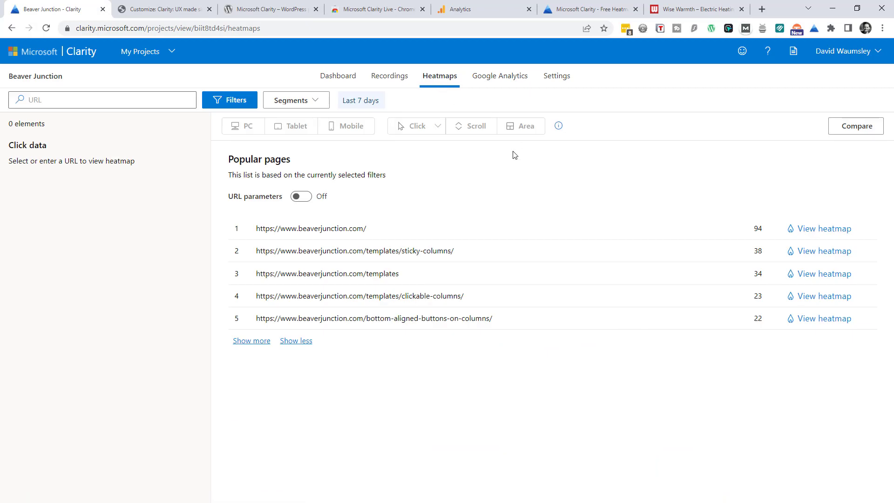
{"action": "mouse_move", "coordinate": [416, 216]}
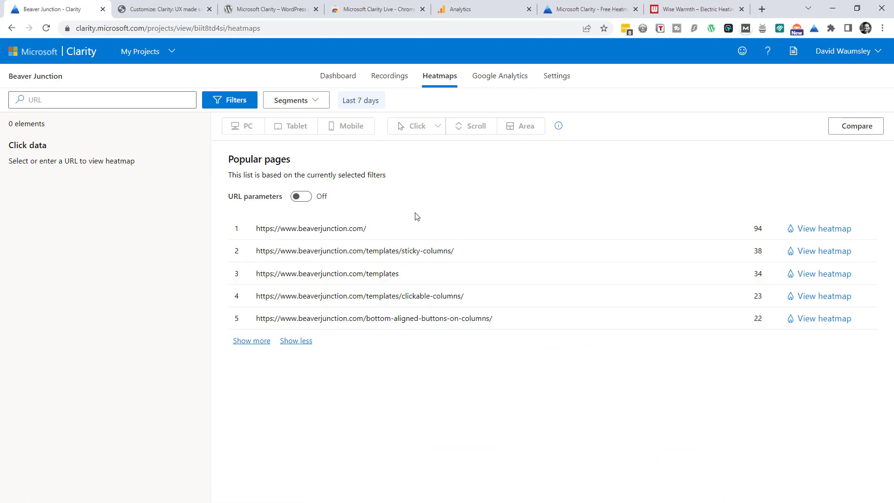
{"action": "mouse_move", "coordinate": [748, 229]}
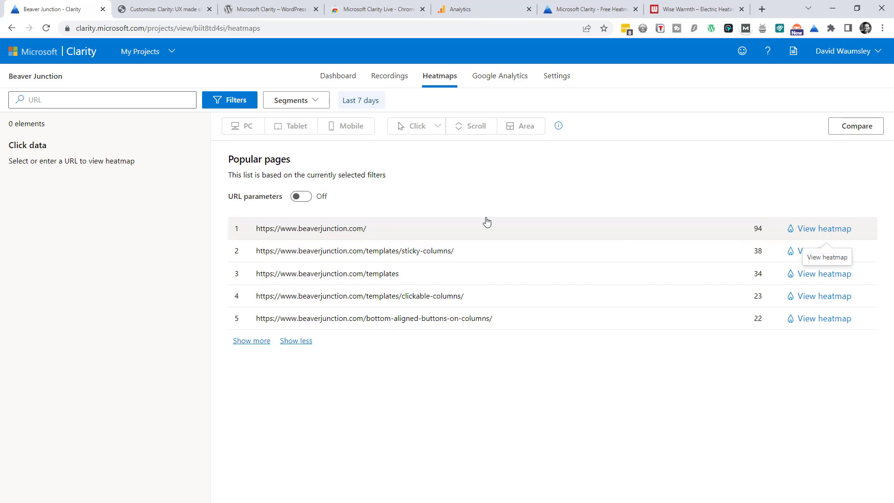
{"action": "left_click", "coordinate": [821, 273]}
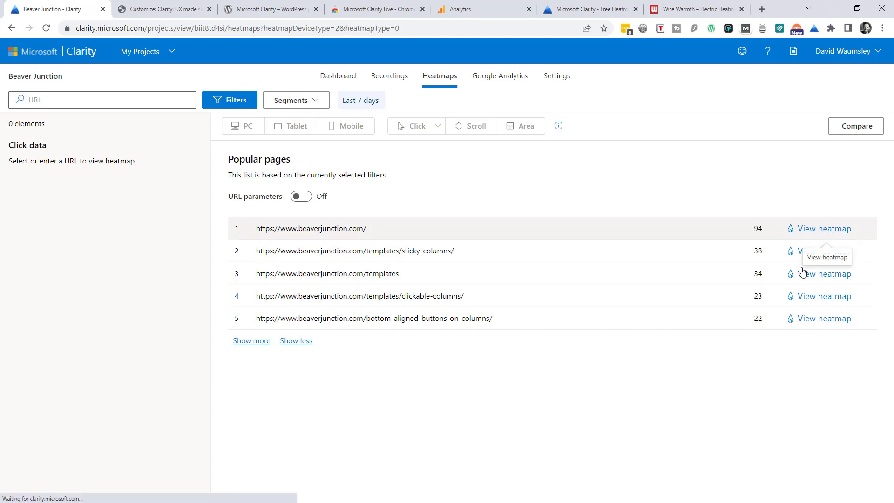
{"action": "left_click", "coordinate": [824, 274]}
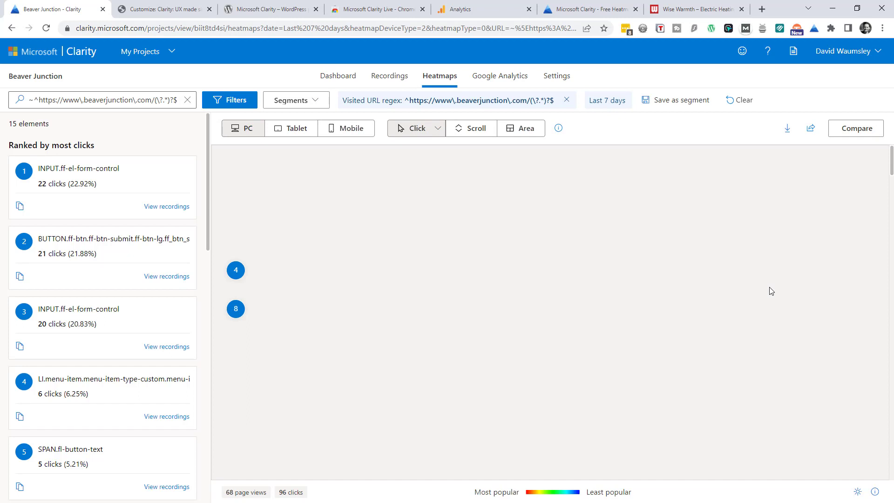
{"action": "left_click", "coordinate": [243, 128]}
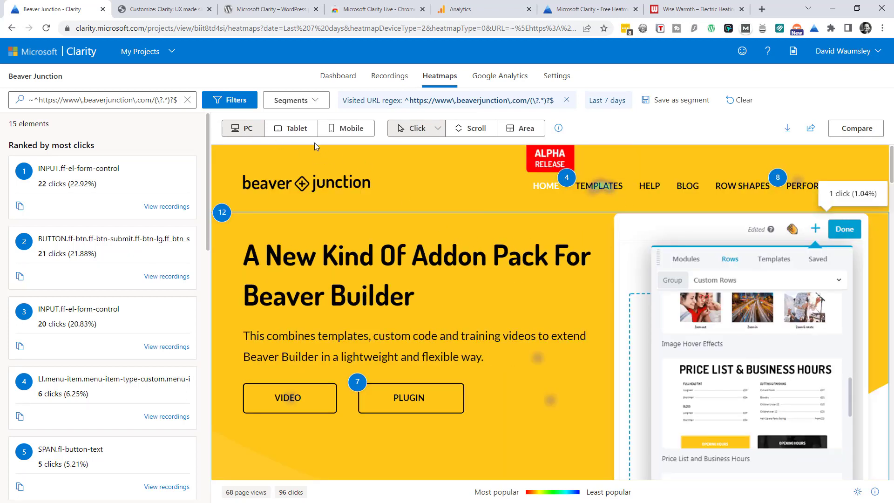
{"action": "left_click", "coordinate": [243, 128]}
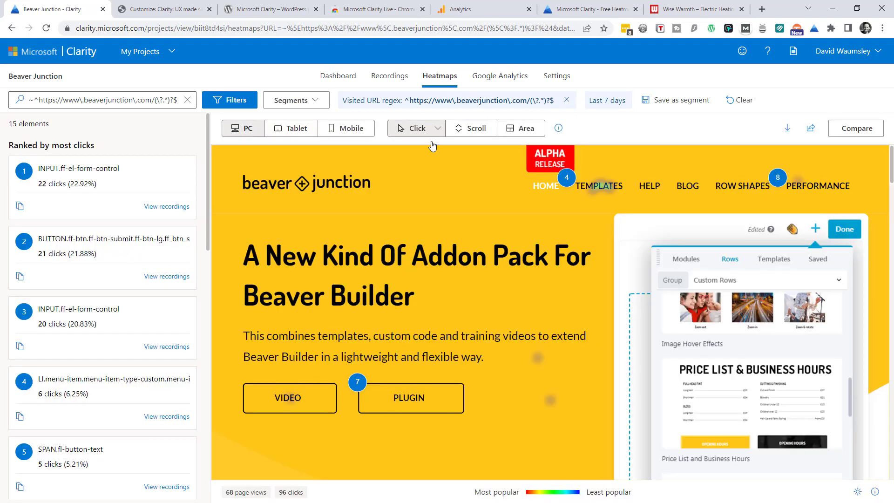
{"action": "mouse_move", "coordinate": [516, 136]}
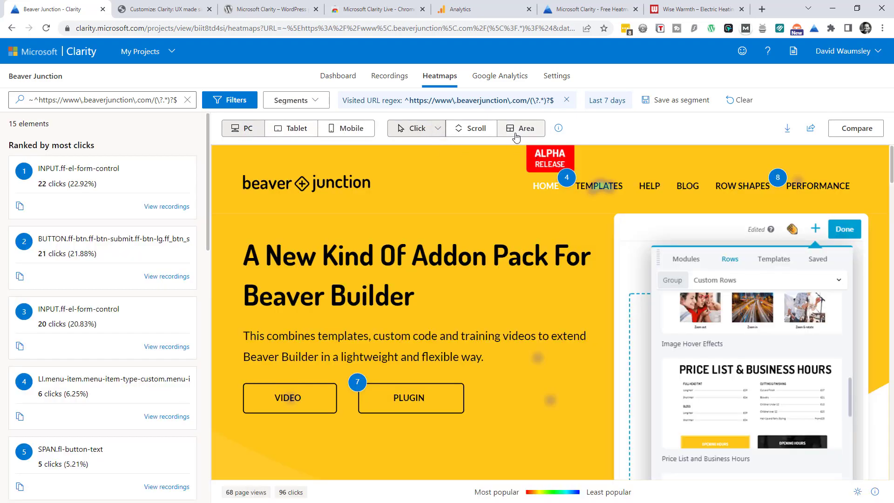
Switch the homepage heatmap to scroll depth and review visitor percentages per scroll level
{"action": "left_click", "coordinate": [521, 128]}
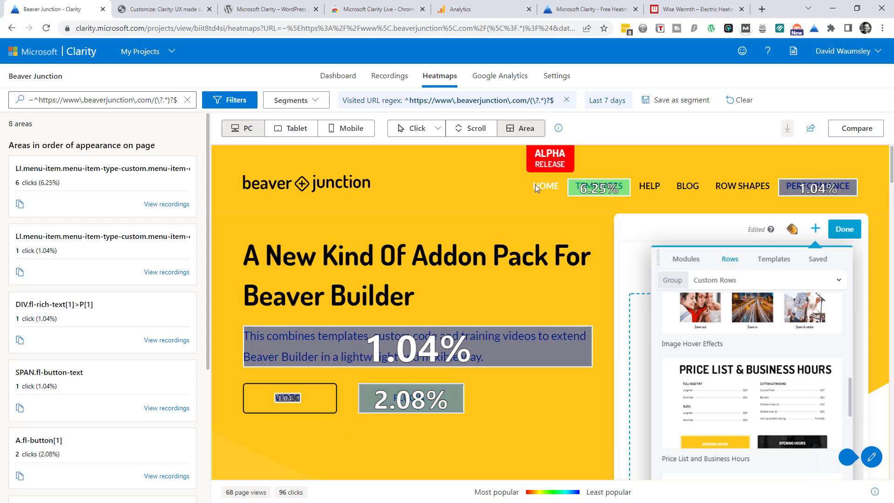
{"action": "left_click", "coordinate": [471, 128]}
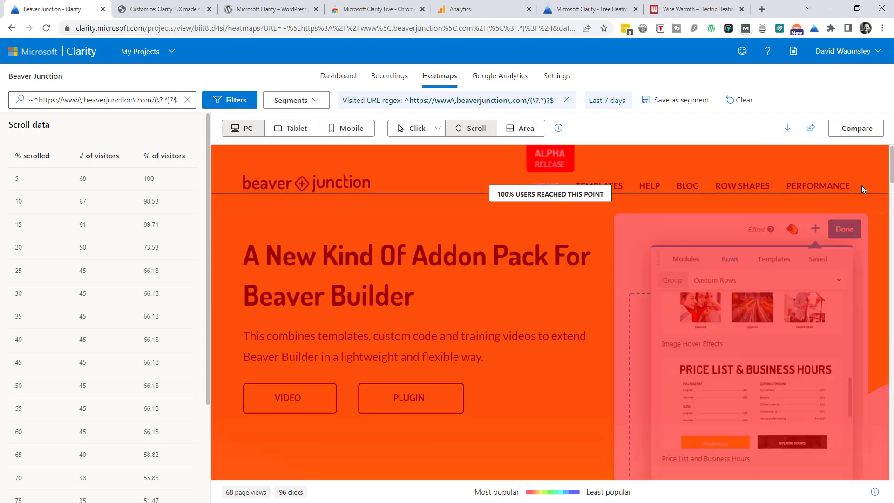
{"action": "scroll", "scroll_direction": "down", "scroll_amount": 3}
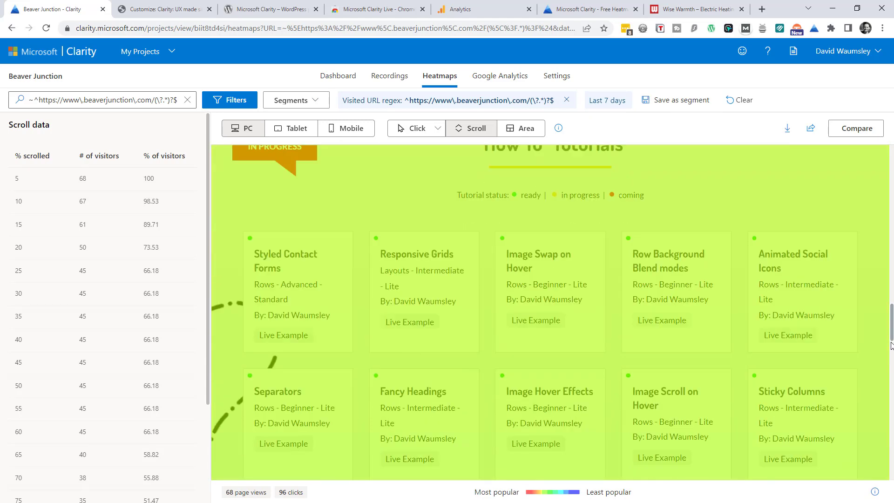
{"action": "scroll", "scroll_direction": "down", "scroll_amount": 3}
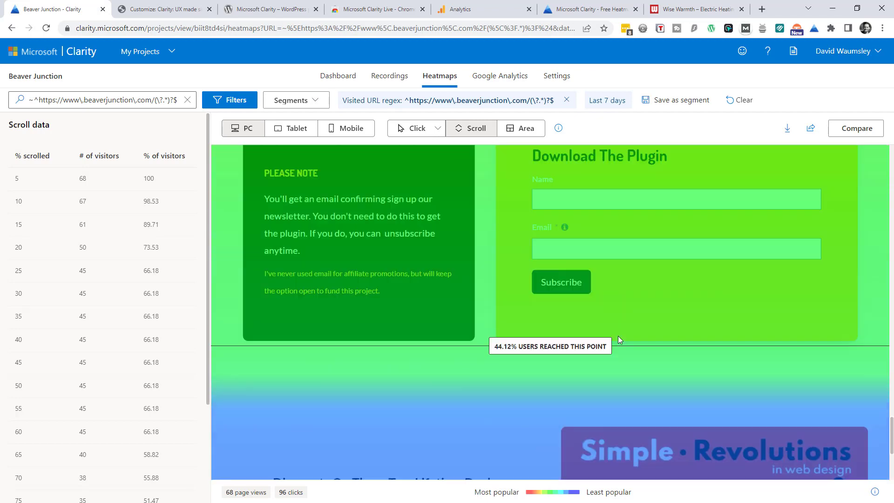
{"action": "scroll", "scroll_direction": "down", "scroll_amount": 3}
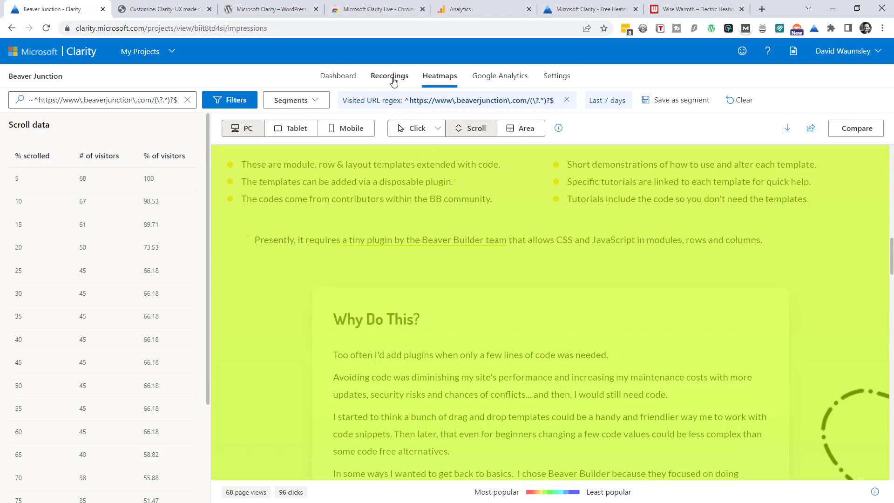
Share the newest recording with anyone via link, check the expiry options, then close sharing
{"action": "left_click", "coordinate": [390, 76]}
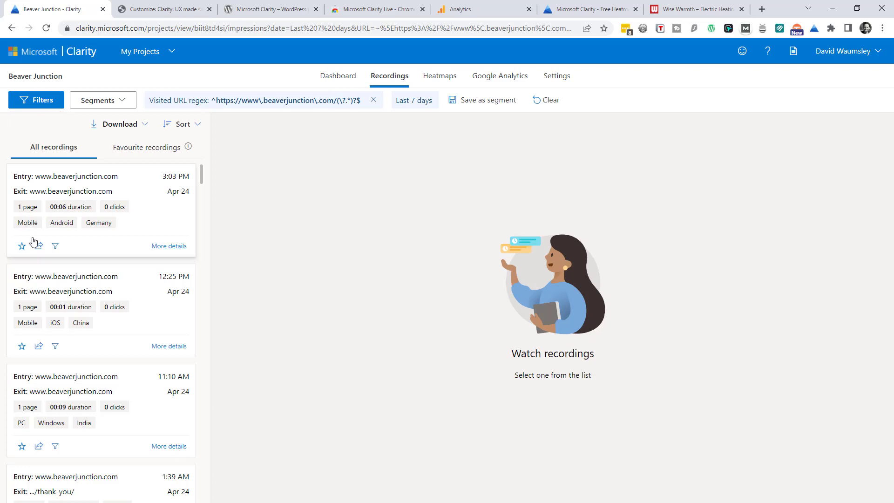
{"action": "left_click", "coordinate": [38, 246]}
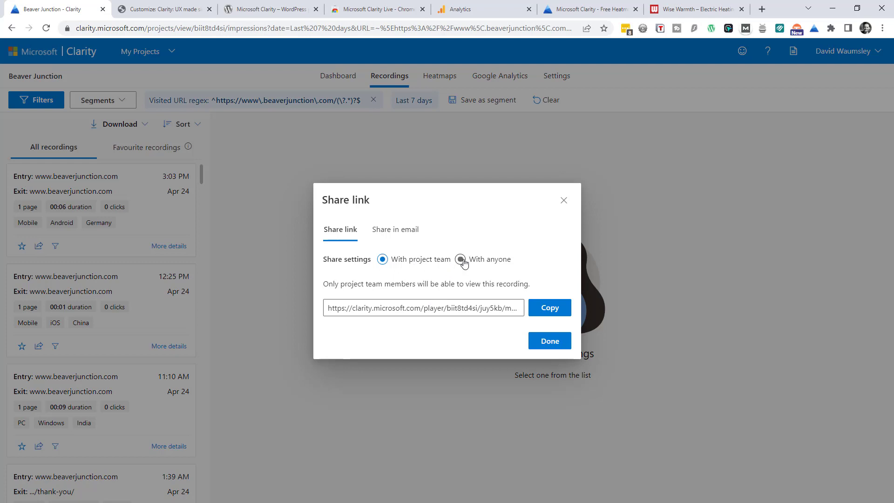
{"action": "left_click", "coordinate": [461, 259]}
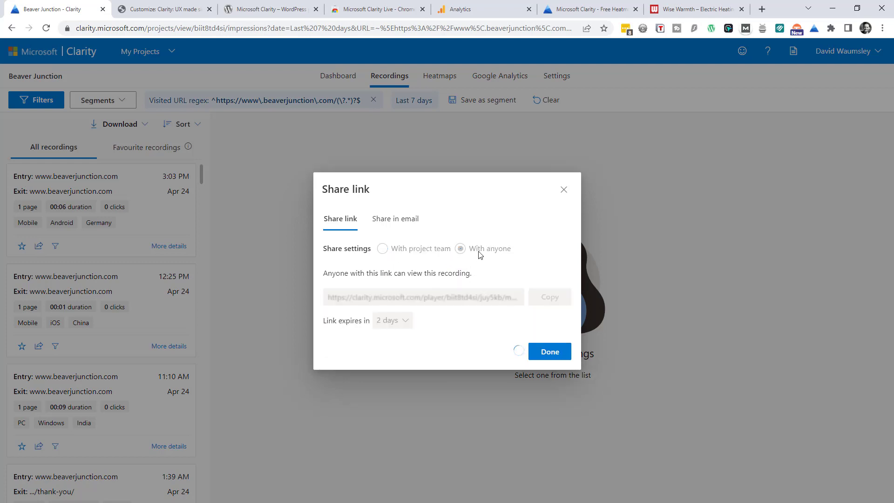
{"action": "left_click", "coordinate": [460, 249]}
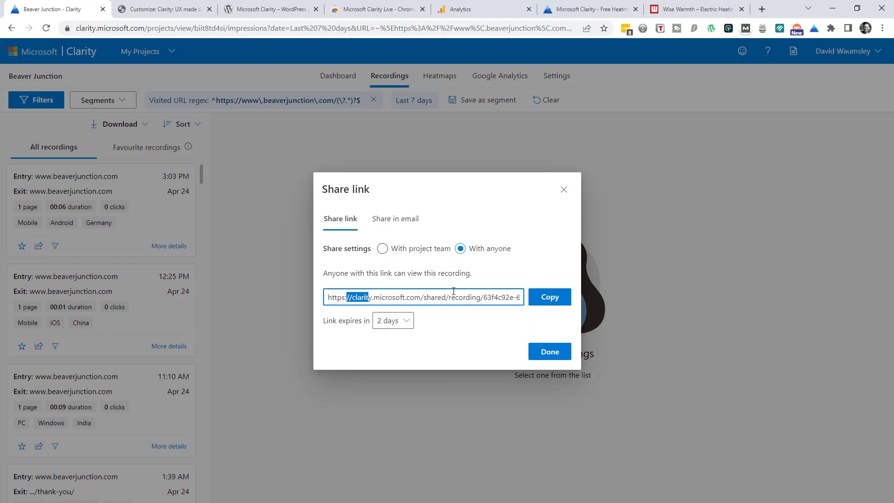
{"action": "left_click", "coordinate": [393, 320]}
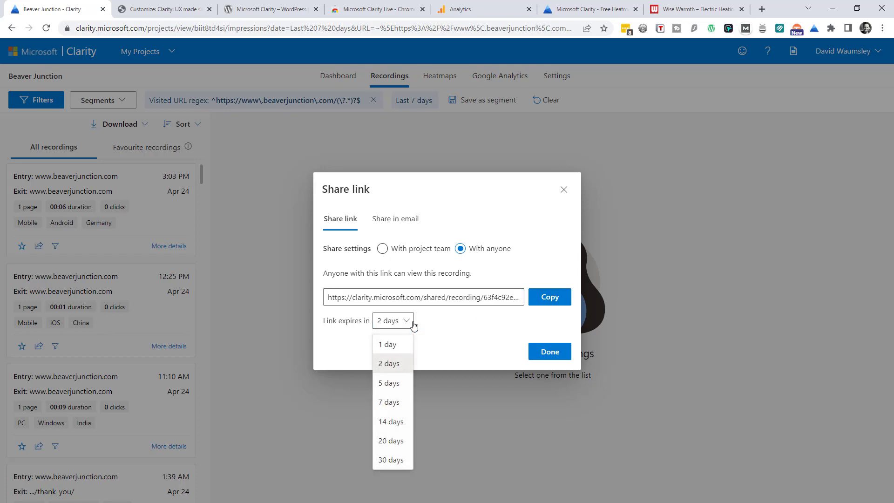
{"action": "mouse_move", "coordinate": [392, 456]}
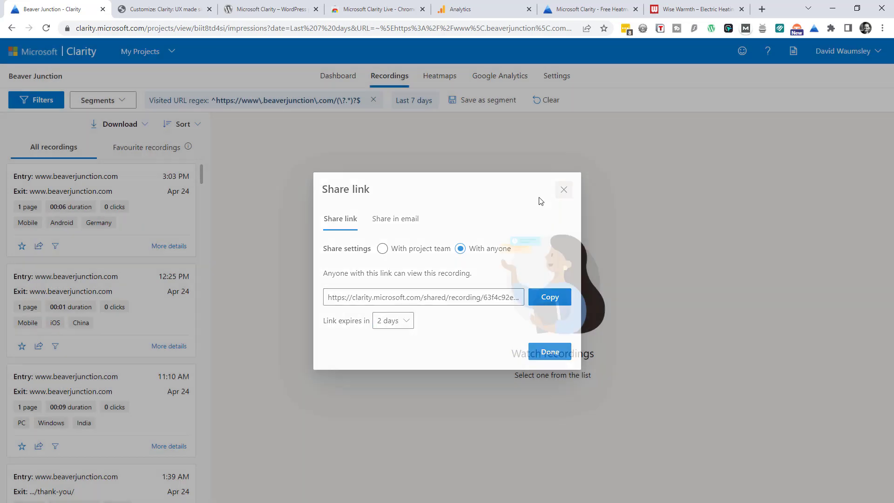
{"action": "left_click", "coordinate": [564, 190]}
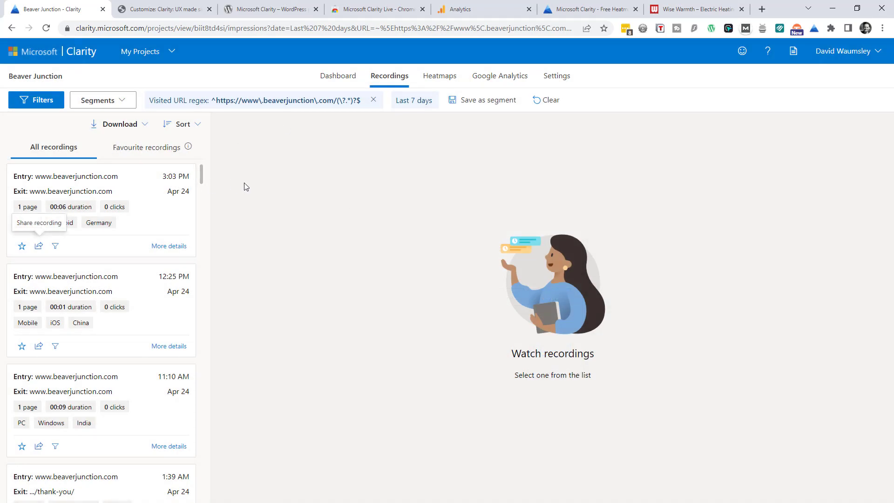
{"action": "mouse_move", "coordinate": [438, 268]}
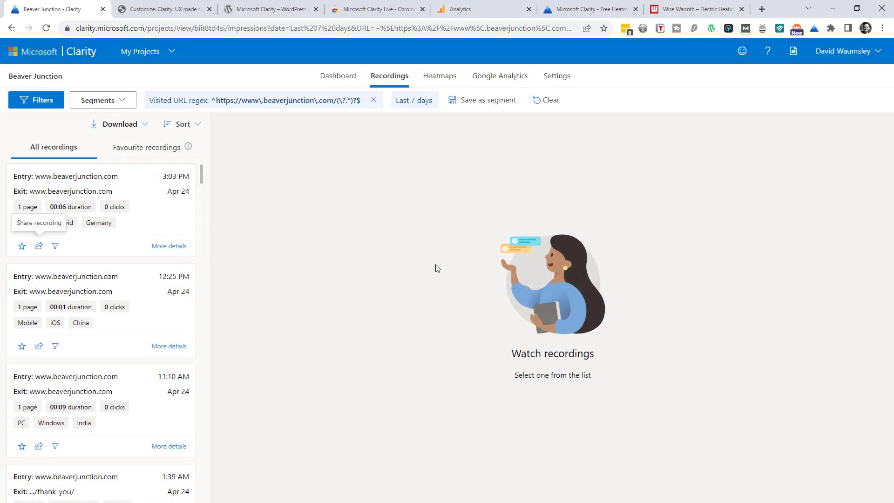
Return to the dashboard and review the sessions, dead clicks, quick backs, browsers and devices cards
{"action": "left_click", "coordinate": [337, 75]}
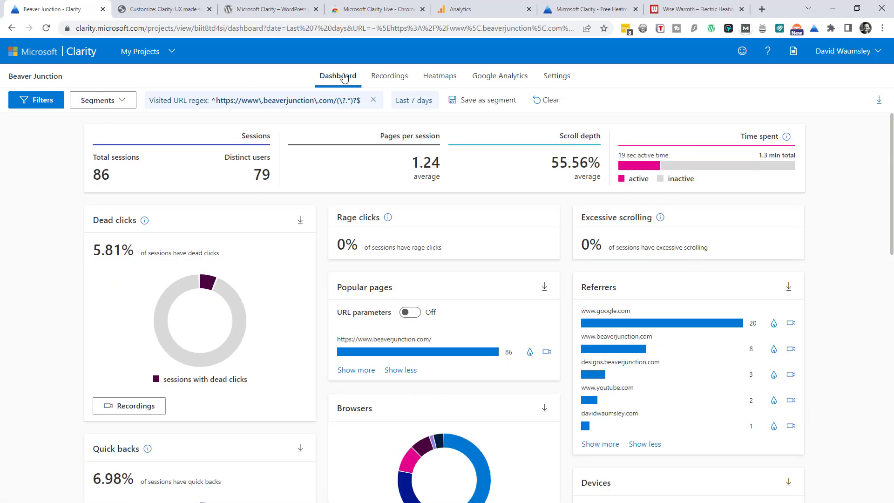
{"action": "mouse_move", "coordinate": [331, 249]}
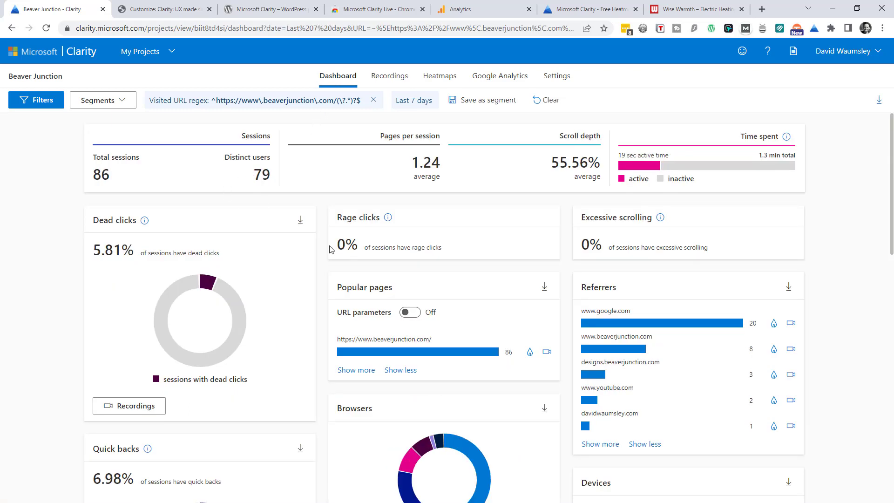
{"action": "mouse_move", "coordinate": [565, 296]}
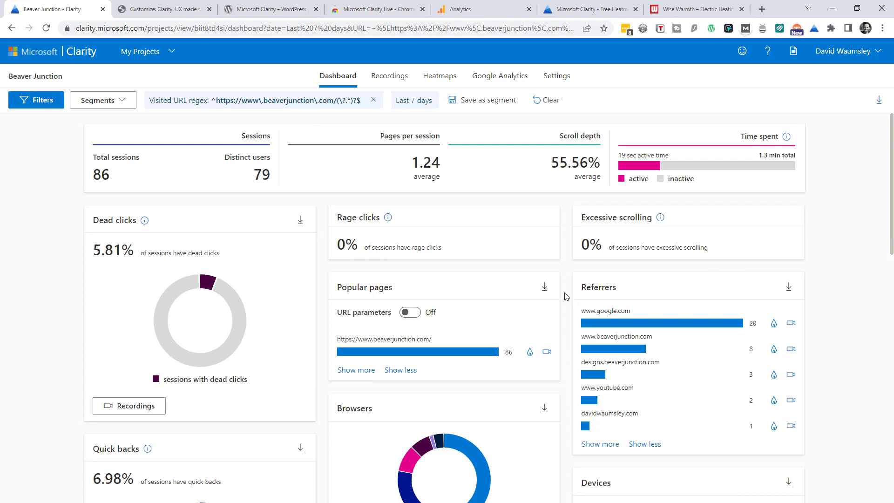
{"action": "mouse_move", "coordinate": [157, 181]}
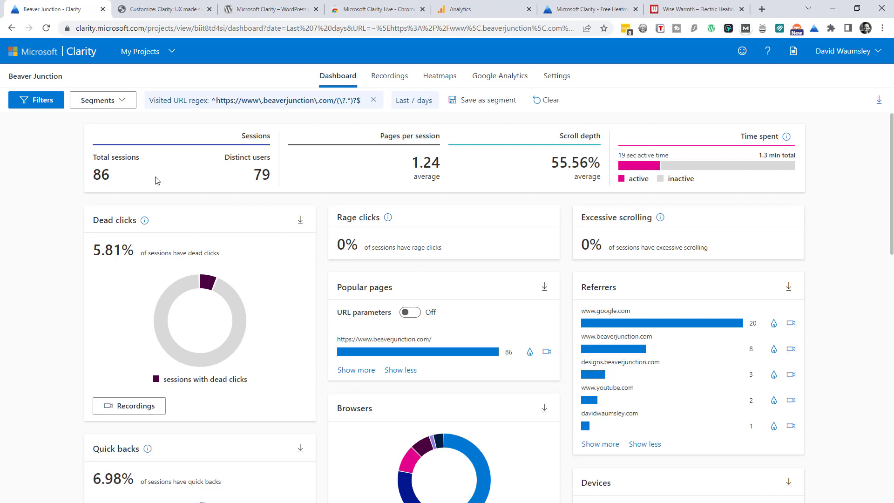
{"action": "mouse_move", "coordinate": [203, 262]}
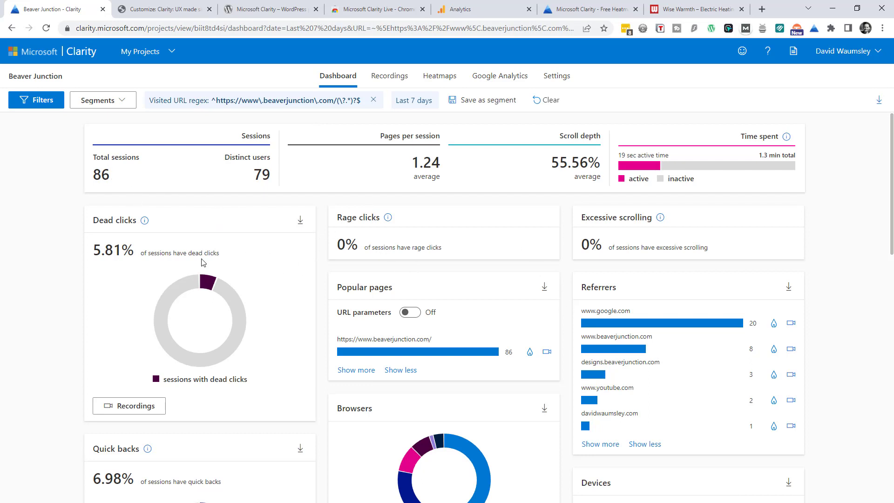
{"action": "mouse_move", "coordinate": [149, 222]}
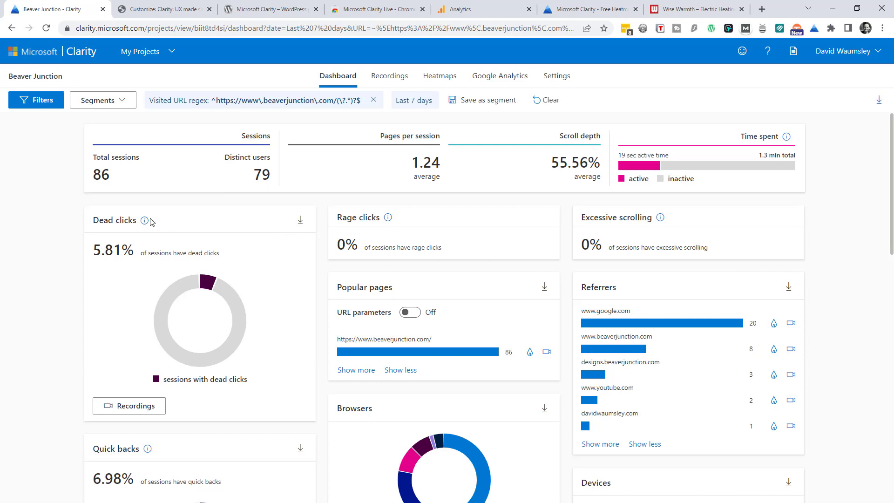
{"action": "mouse_move", "coordinate": [293, 228]}
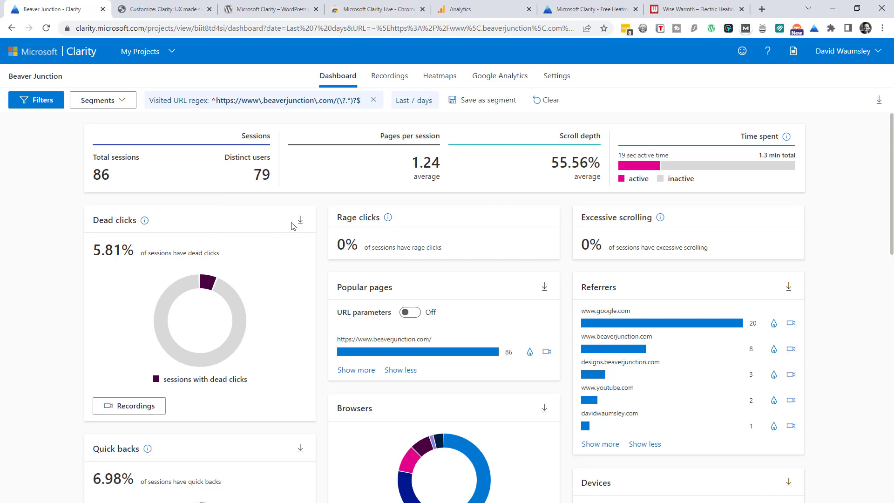
{"action": "mouse_move", "coordinate": [587, 232]}
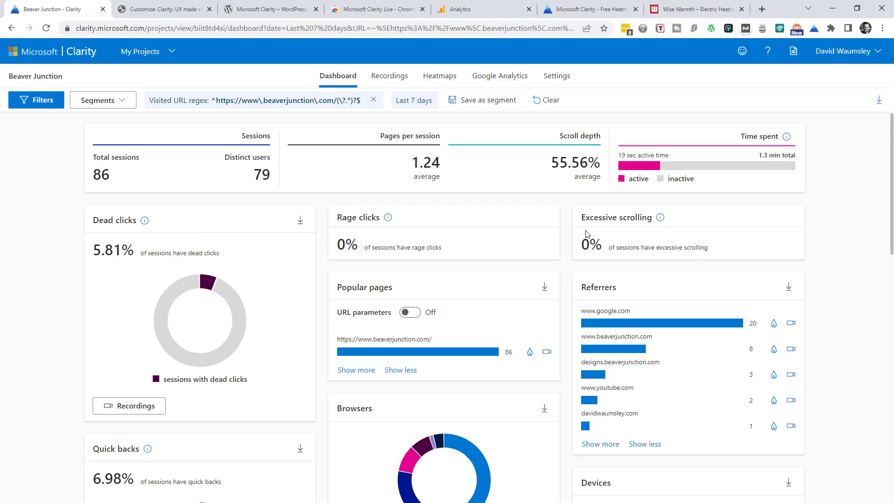
{"action": "scroll", "scroll_direction": "down", "scroll_amount": 3}
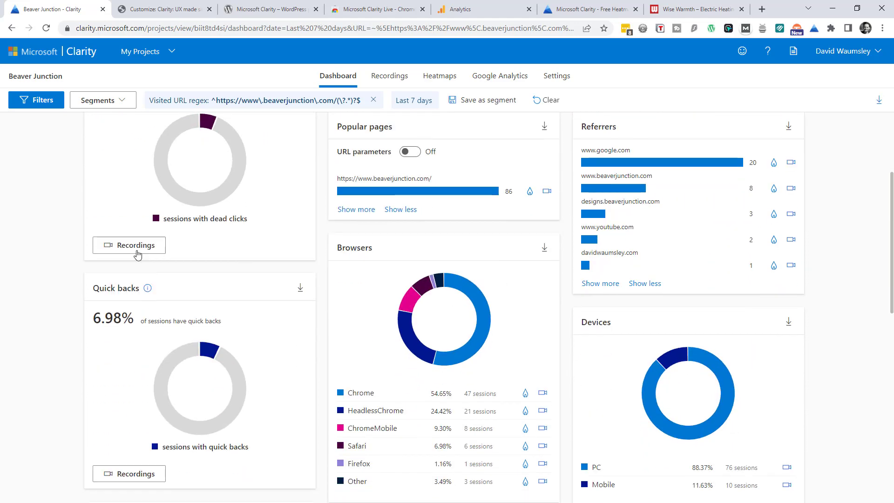
{"action": "mouse_move", "coordinate": [177, 284]}
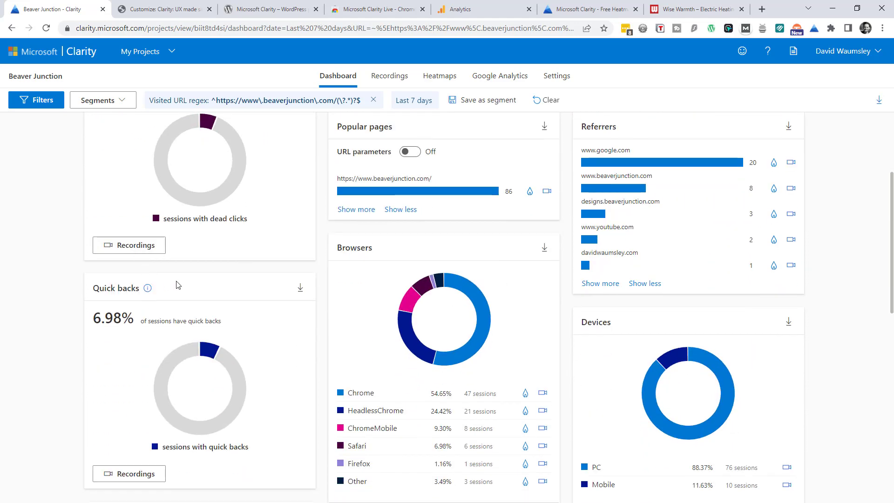
{"action": "mouse_move", "coordinate": [190, 290]}
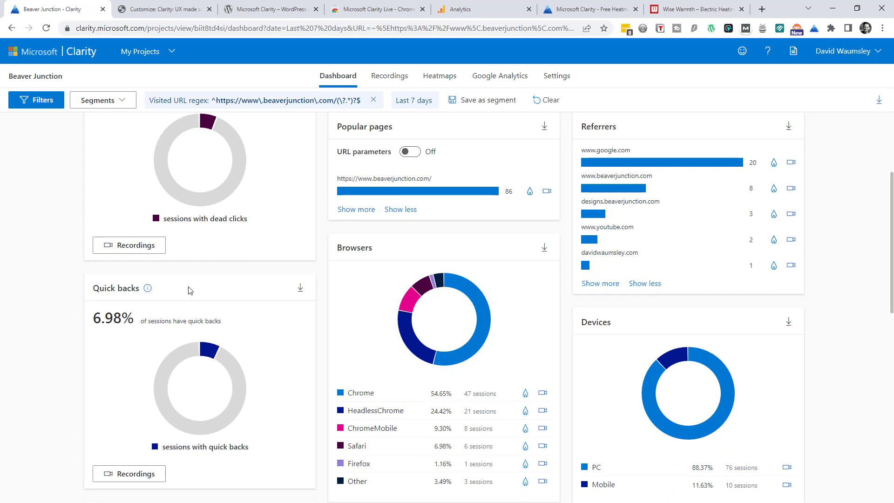
{"action": "mouse_move", "coordinate": [213, 300]}
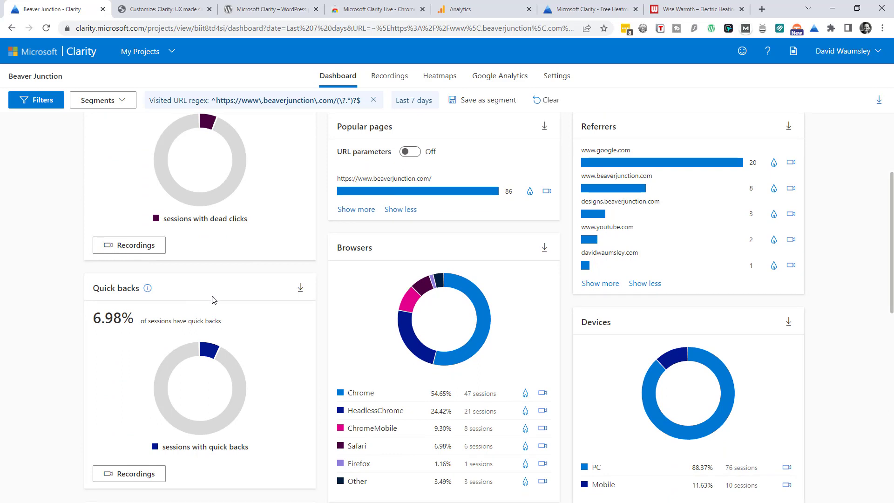
{"action": "scroll", "scroll_direction": "down", "scroll_amount": 3}
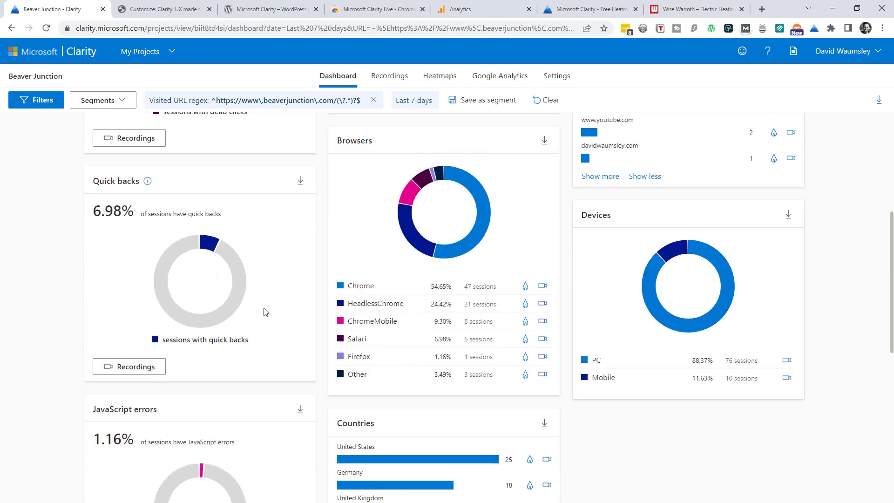
{"action": "scroll", "scroll_direction": "down", "scroll_amount": 3}
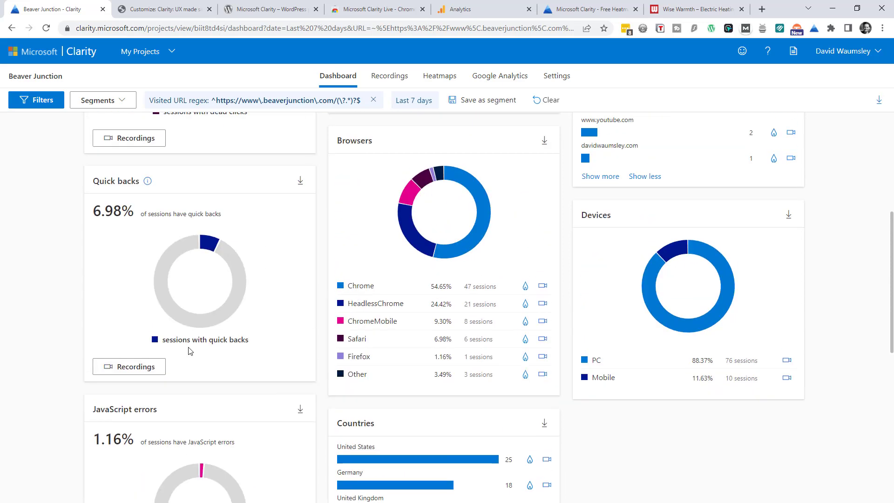
{"action": "scroll", "scroll_direction": "up", "scroll_amount": 3}
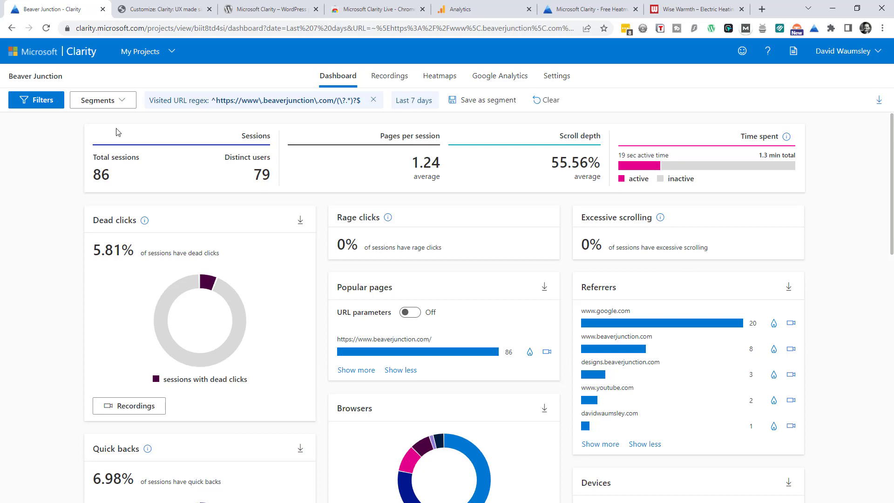
Clear the homepage URL filter so the dashboard summarises 283 sessions across all pages
{"action": "left_click", "coordinate": [373, 100]}
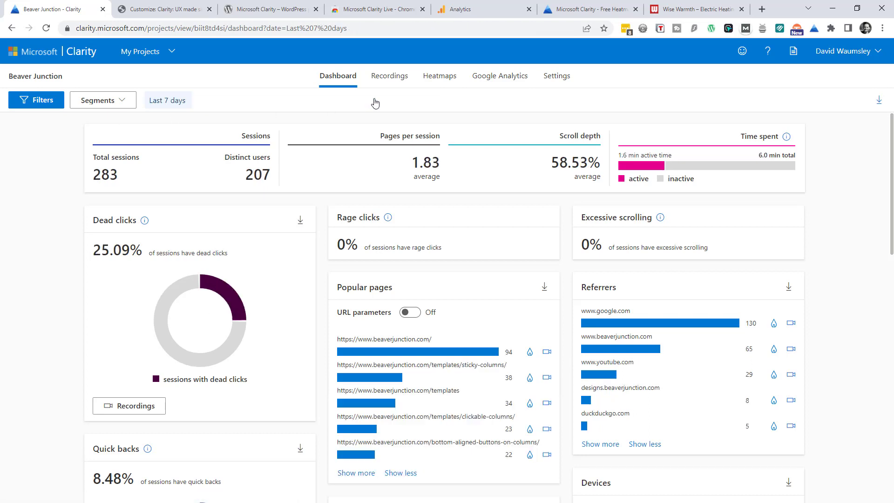
{"action": "mouse_move", "coordinate": [120, 256]}
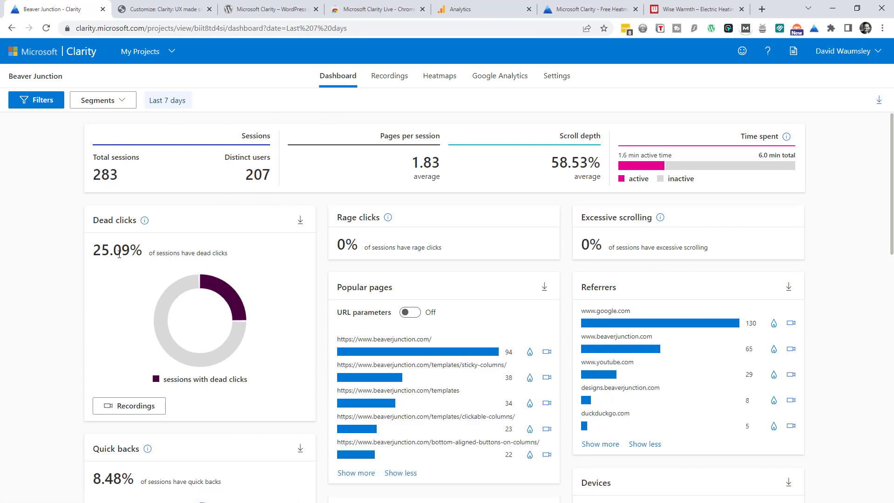
{"action": "mouse_move", "coordinate": [133, 312]}
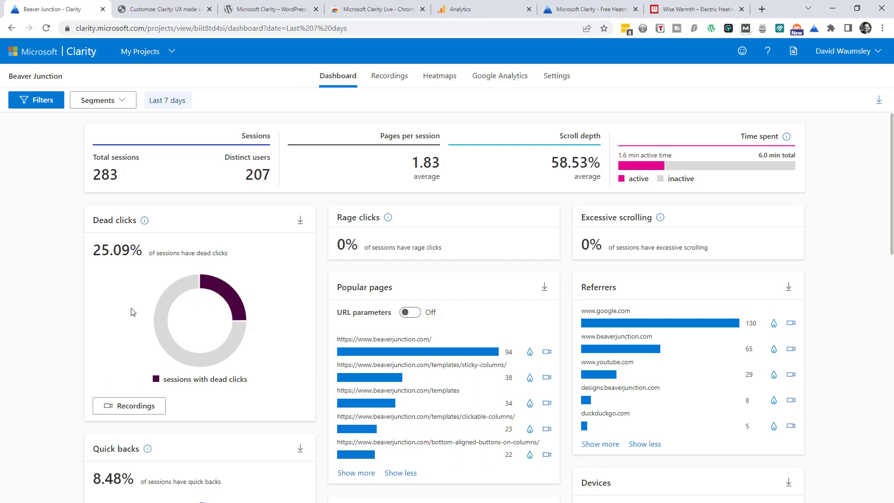
{"action": "mouse_move", "coordinate": [221, 311]}
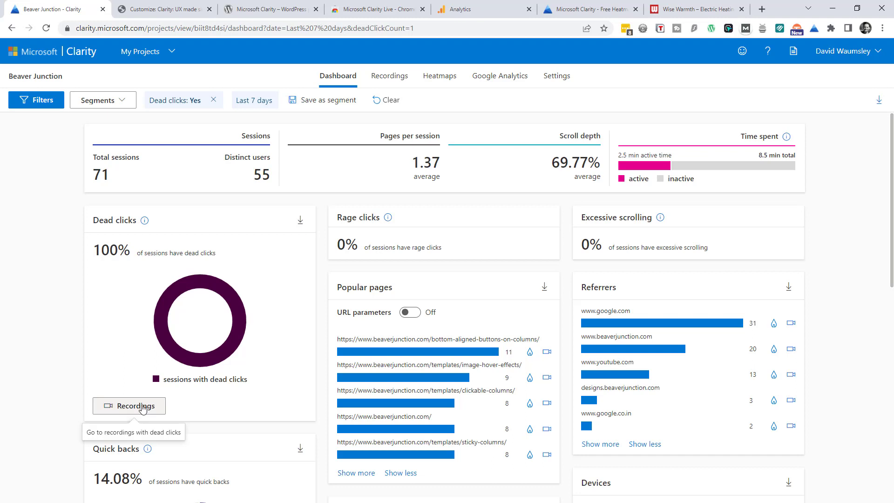
{"action": "mouse_move", "coordinate": [133, 369]}
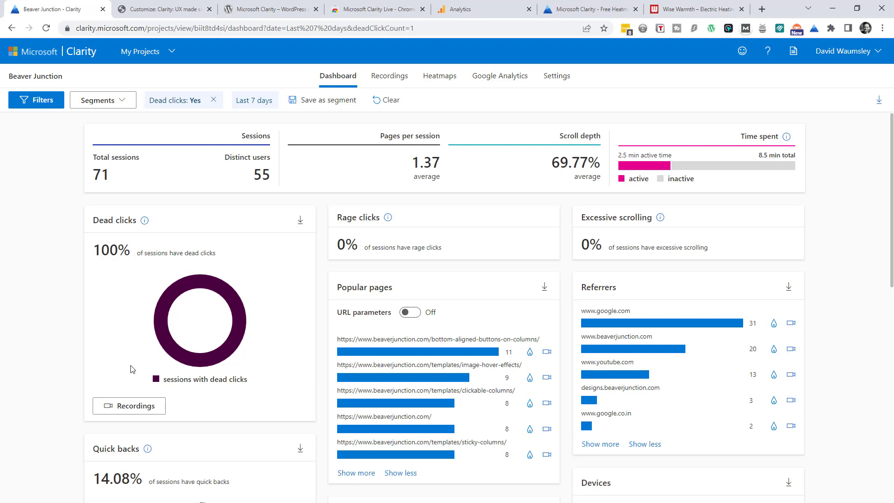
{"action": "mouse_move", "coordinate": [345, 319]}
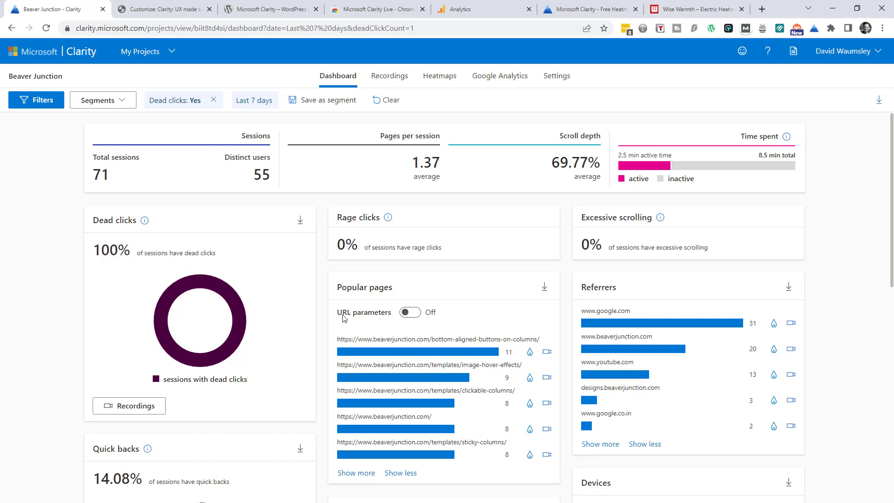
{"action": "mouse_move", "coordinate": [607, 227]}
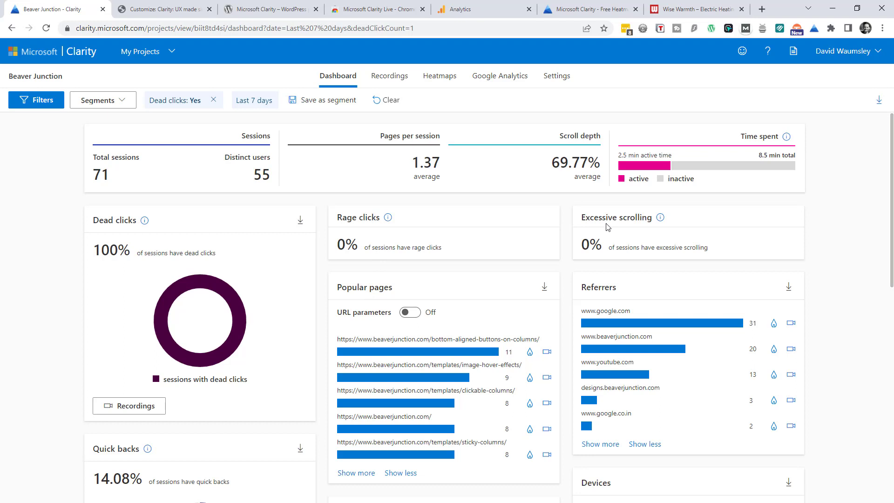
{"action": "mouse_move", "coordinate": [597, 230]}
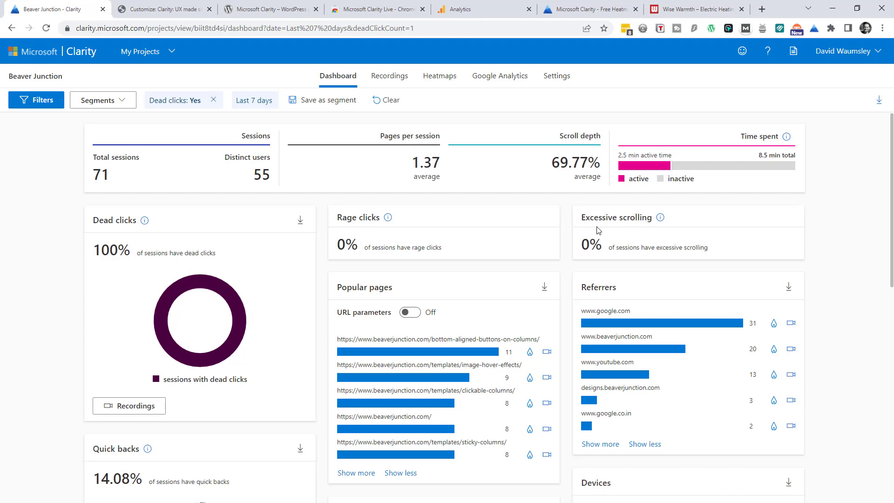
{"action": "scroll", "scroll_direction": "down", "scroll_amount": 3}
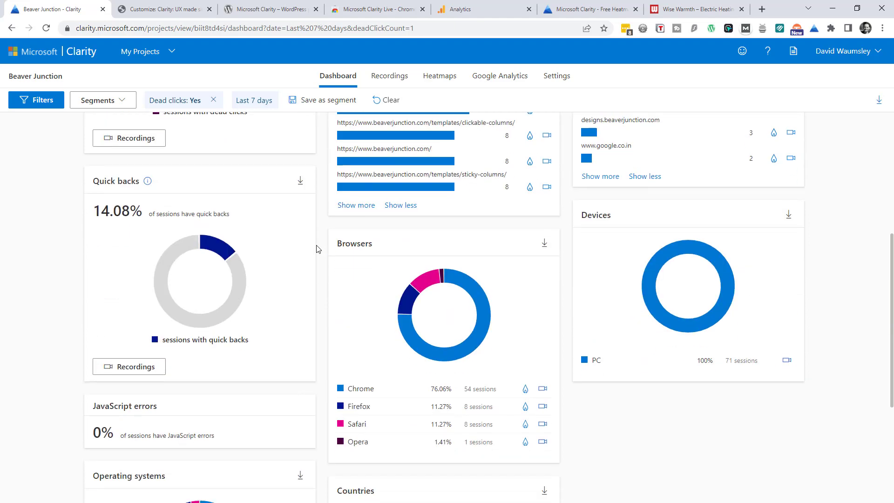
{"action": "scroll", "scroll_direction": "down", "scroll_amount": 3}
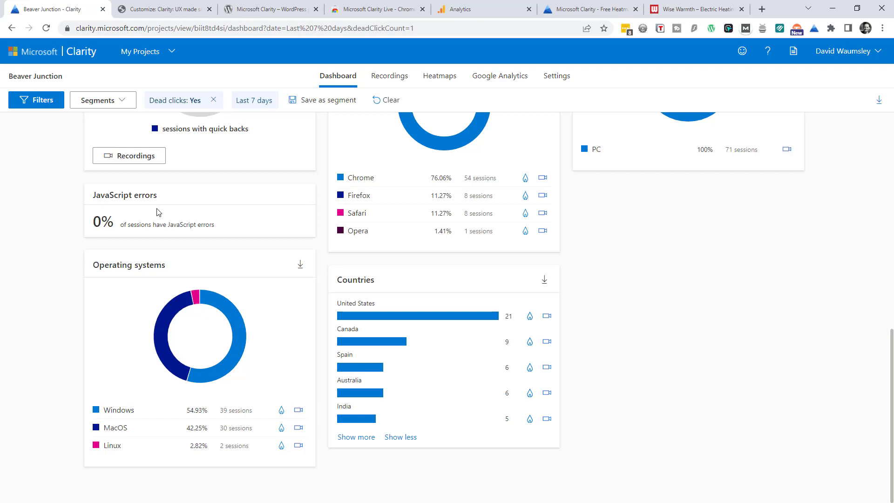
{"action": "mouse_move", "coordinate": [198, 356]}
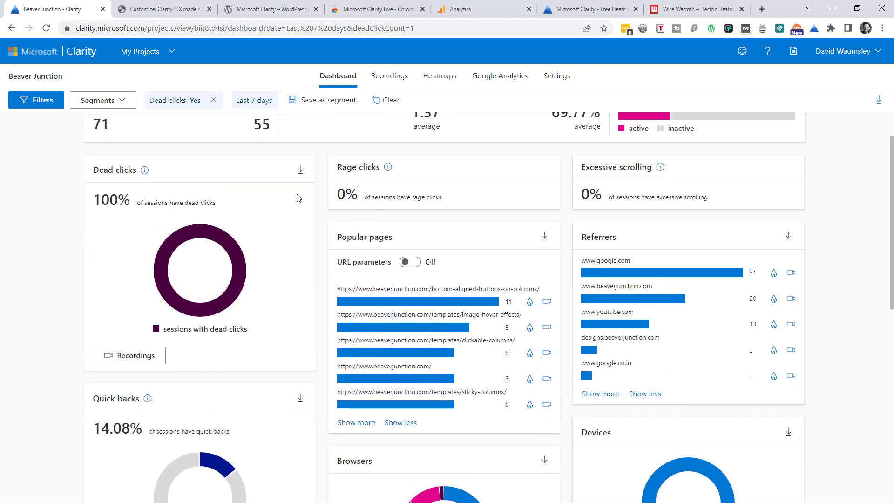
Remove the 'Dead clicks: Yes' filter chip so the dashboard covers all 283 sessions
{"action": "left_click", "coordinate": [214, 100]}
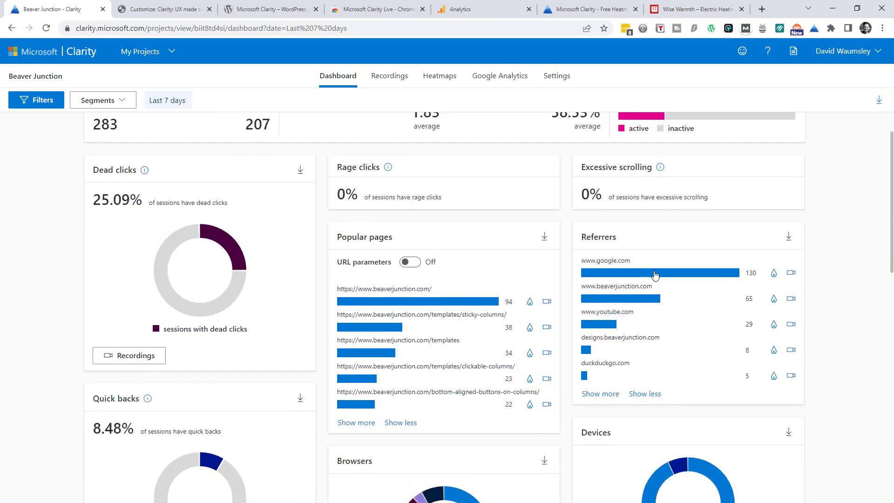
{"action": "scroll", "scroll_direction": "down", "scroll_amount": 3}
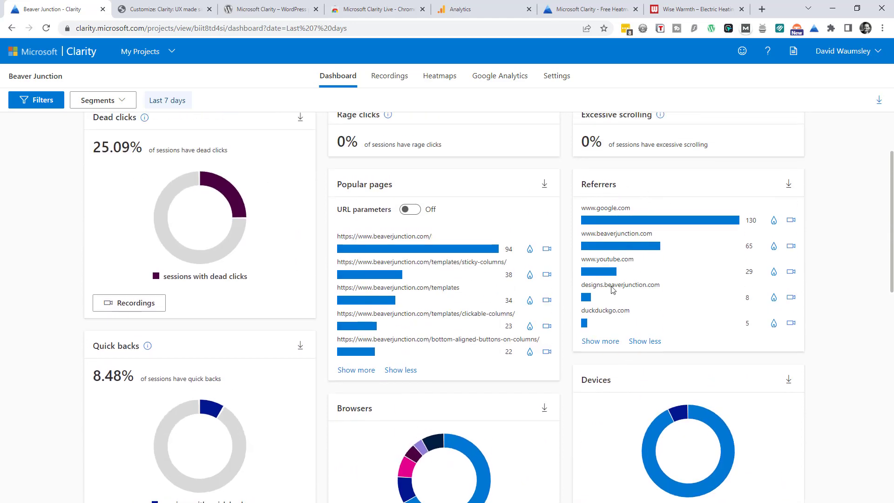
{"action": "scroll", "scroll_direction": "up", "scroll_amount": 3}
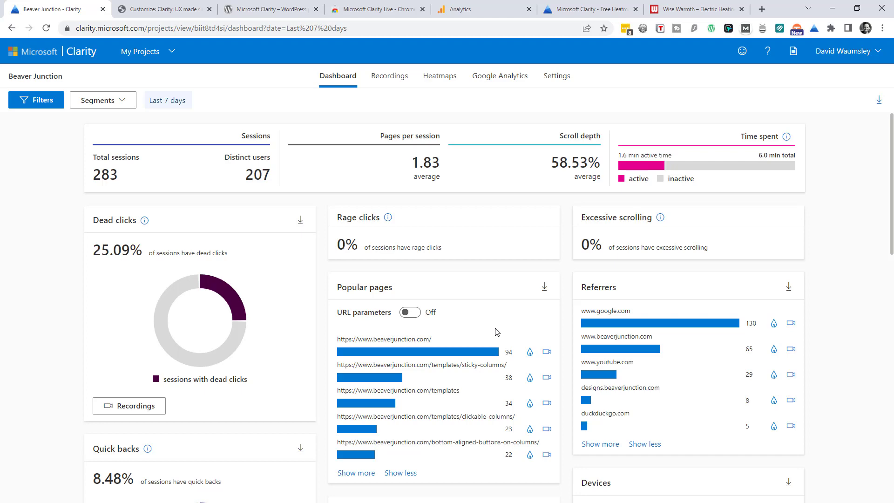
{"action": "mouse_move", "coordinate": [627, 73]}
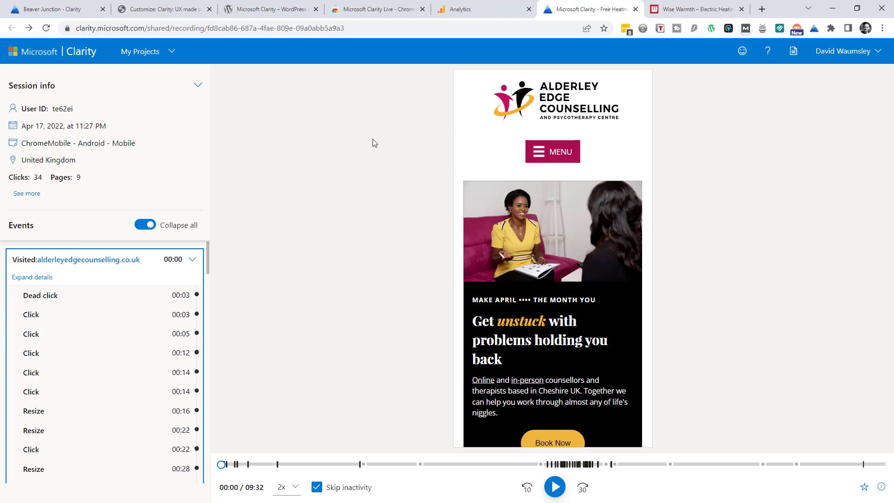
{"action": "mouse_move", "coordinate": [554, 131]}
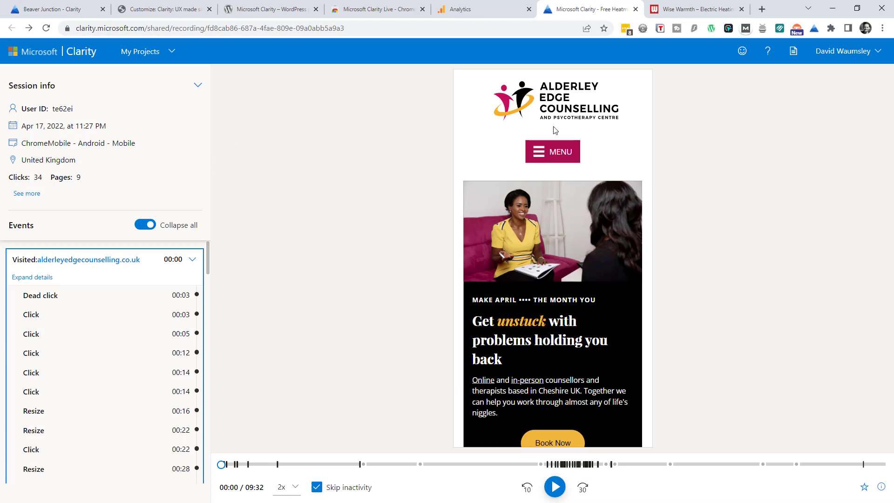
{"action": "mouse_move", "coordinate": [176, 297]}
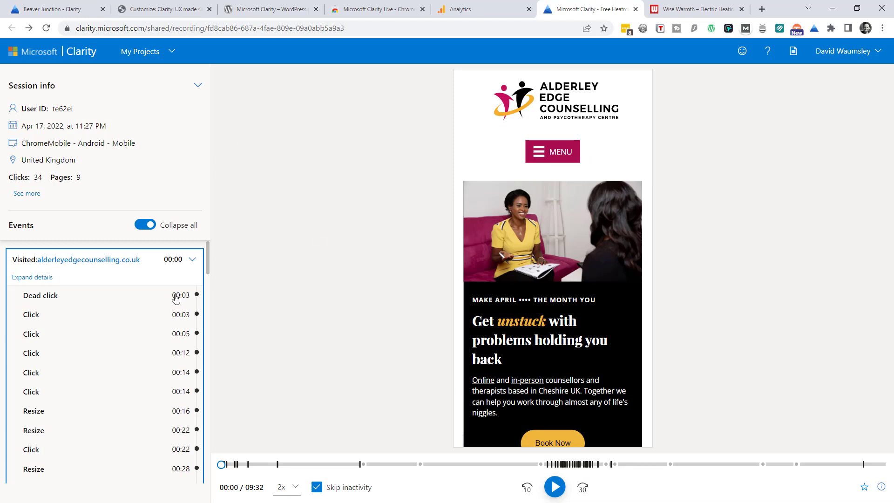
{"action": "mouse_move", "coordinate": [70, 290]}
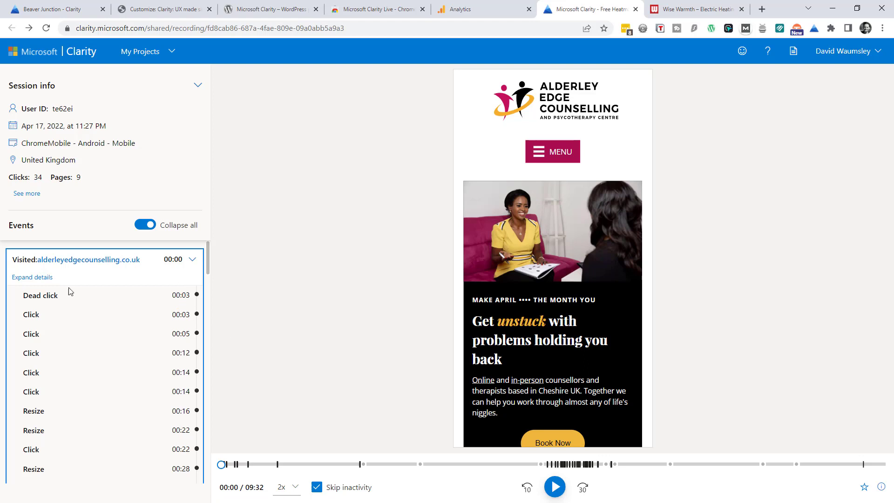
Collapse the first visited page's events and skip through the shared counselling-site replay
{"action": "left_click", "coordinate": [194, 259]}
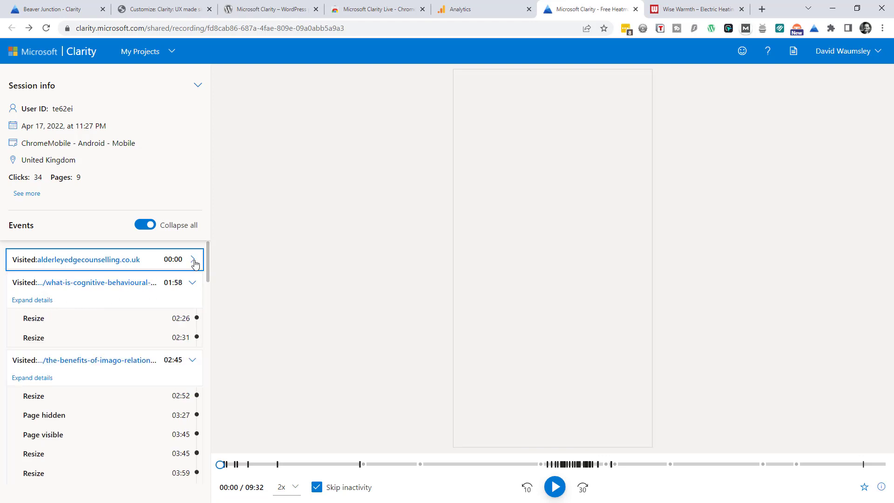
{"action": "scroll", "scroll_direction": "down", "scroll_amount": 3}
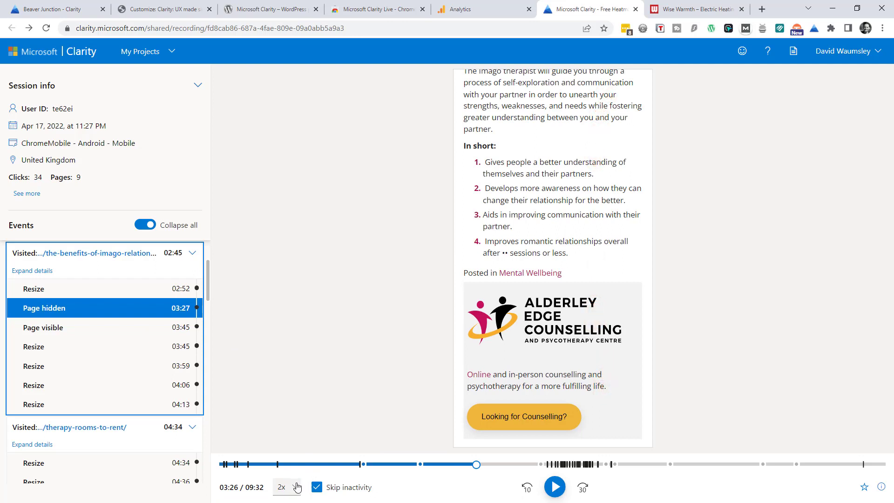
{"action": "left_click", "coordinate": [281, 487]}
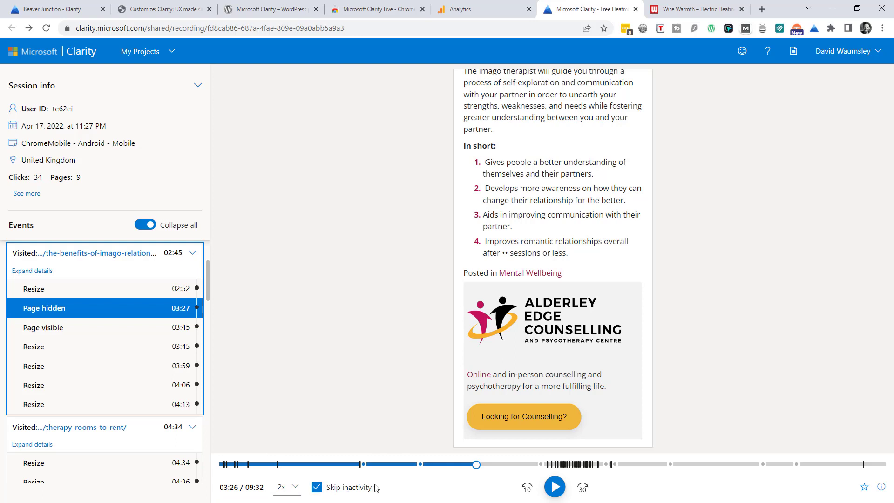
{"action": "mouse_move", "coordinate": [532, 469]}
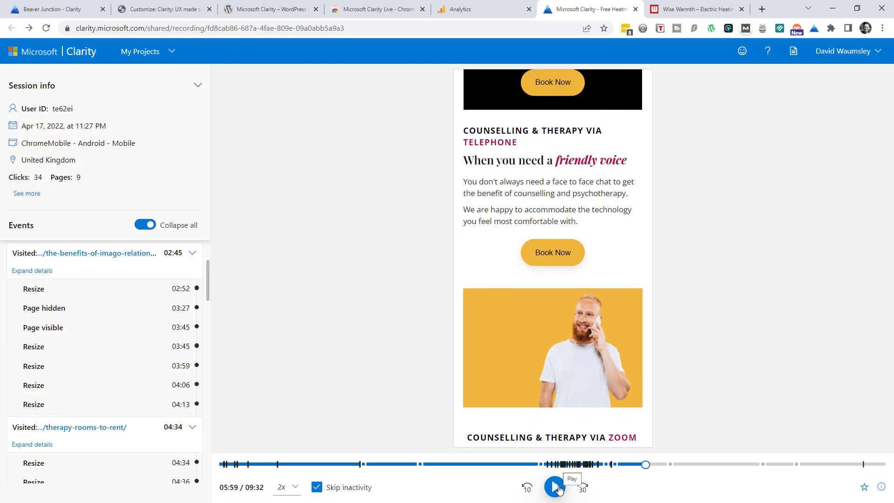
{"action": "mouse_move", "coordinate": [471, 478]}
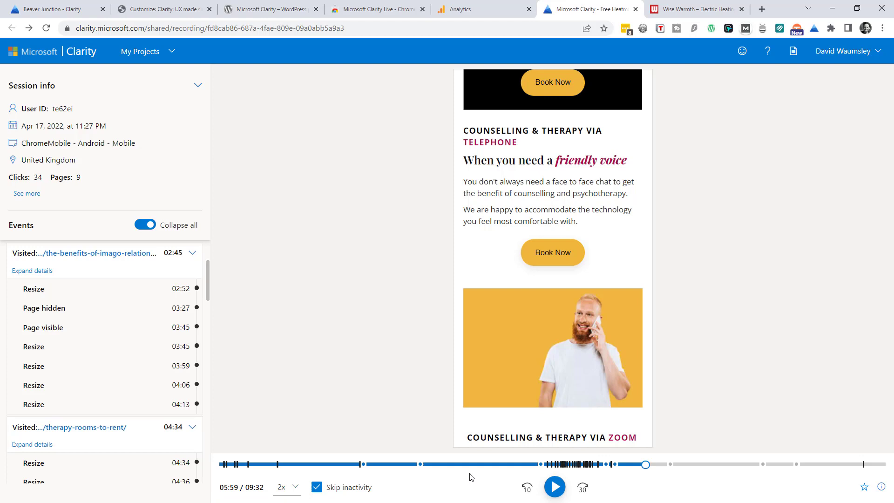
{"action": "mouse_move", "coordinate": [140, 80]}
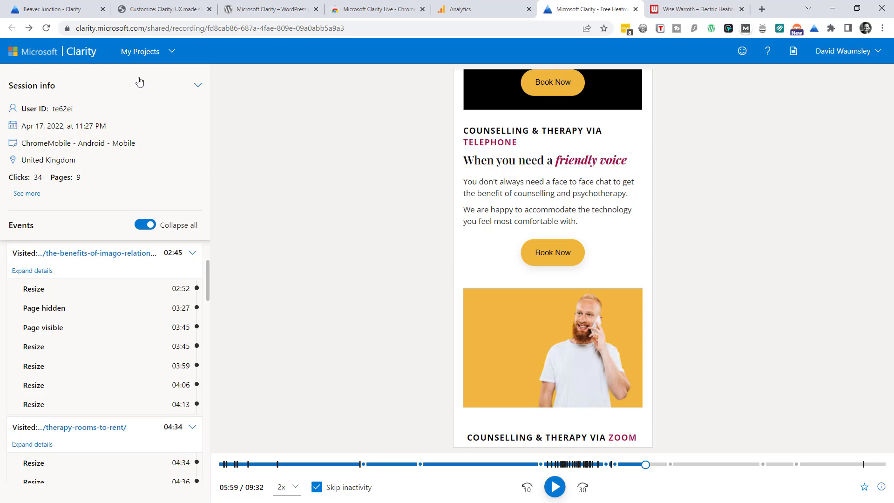
Return to the Beaver Junction dashboard tab and go to the public Clarity homepage
{"action": "left_click", "coordinate": [51, 8]}
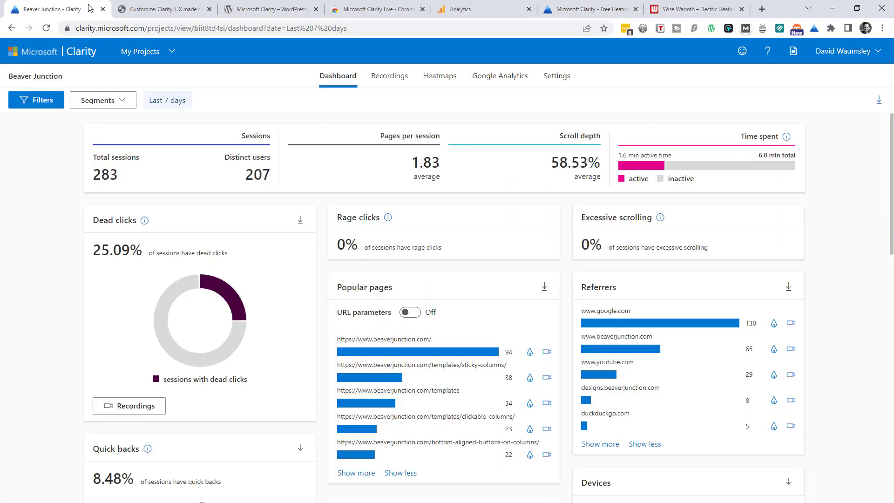
{"action": "left_click", "coordinate": [56, 51]}
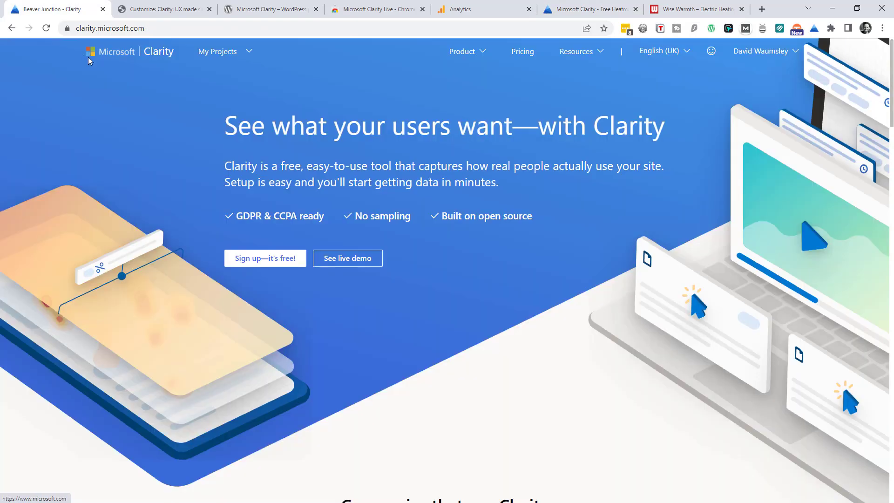
{"action": "mouse_move", "coordinate": [151, 170]}
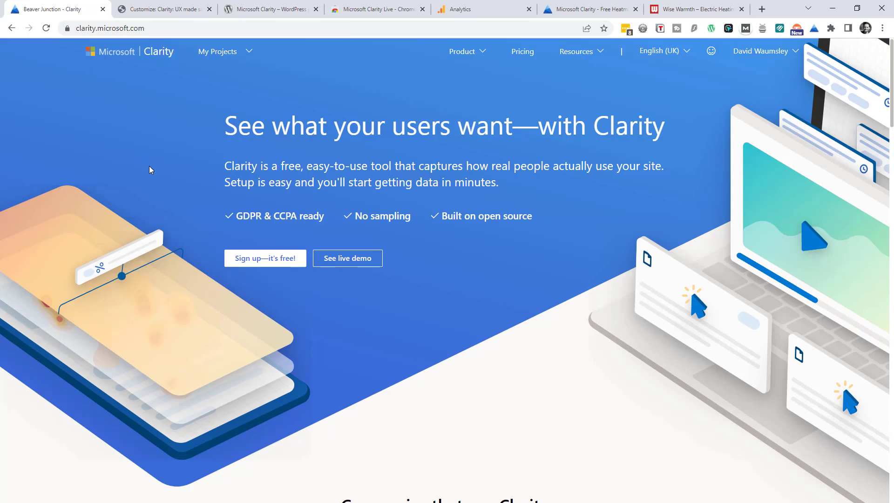